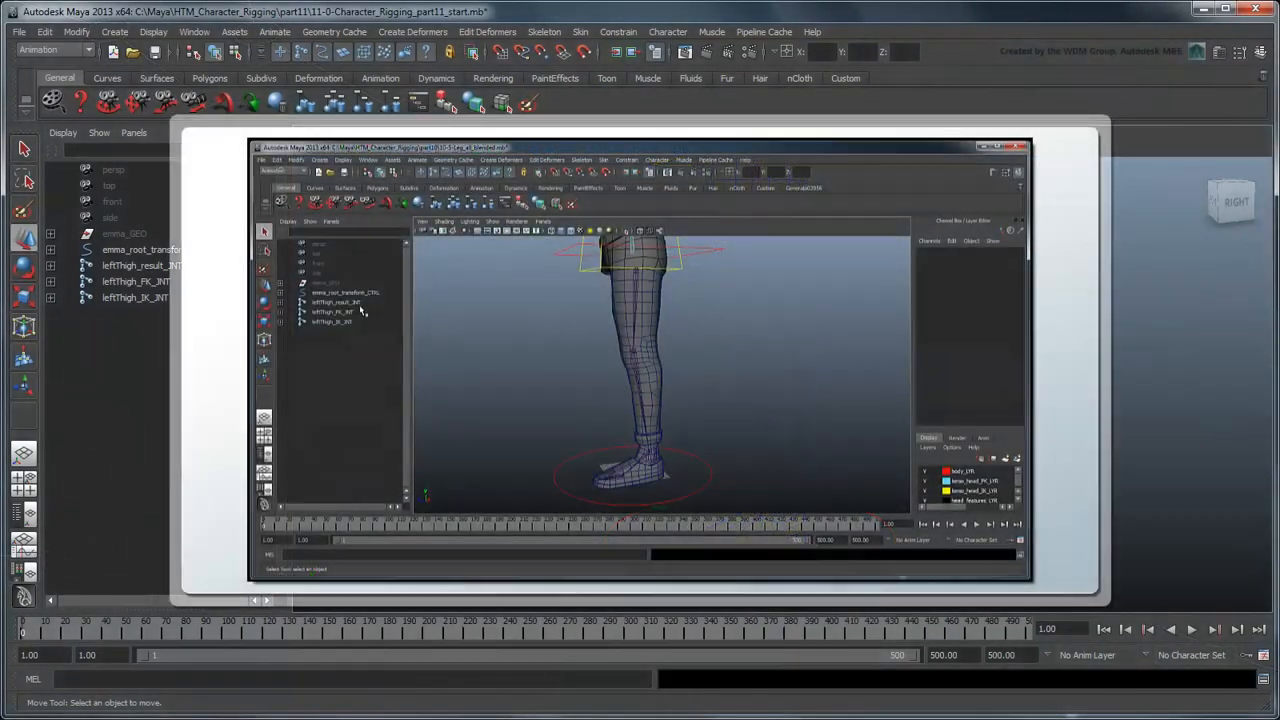
Create a NURBS circle primitive beside the foot.
left_click(332, 312)
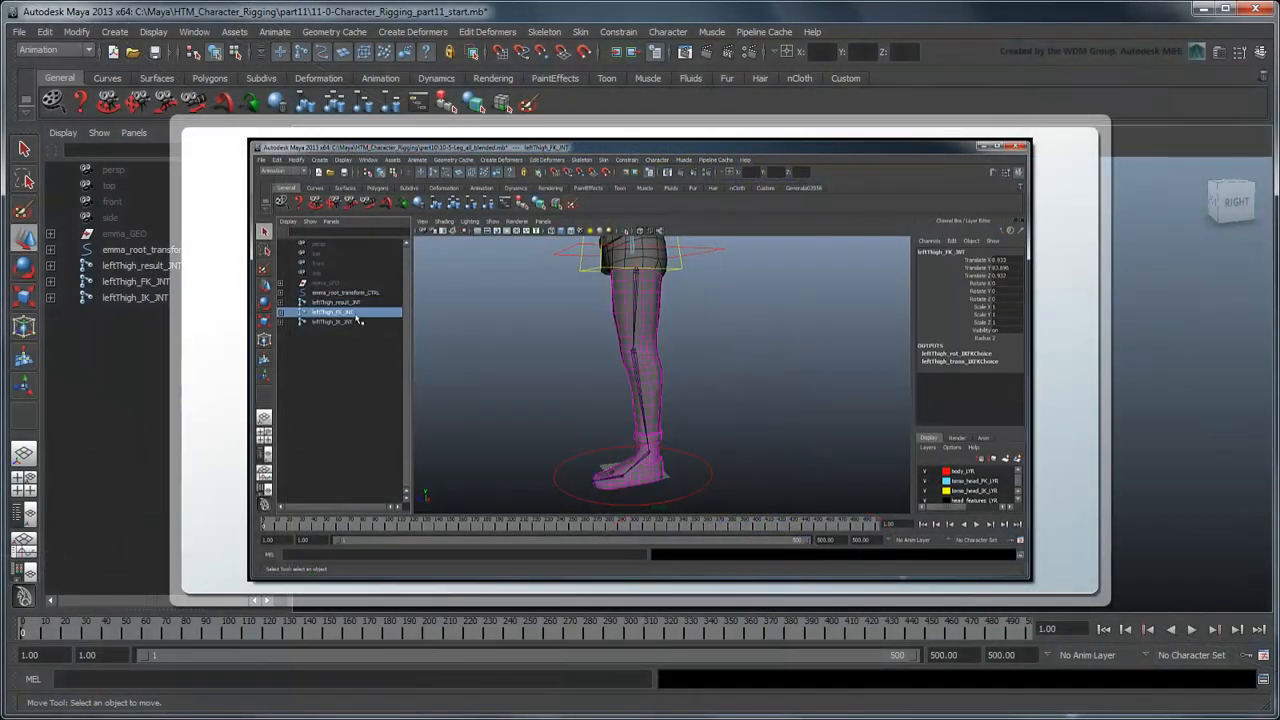
left_click(332, 320)
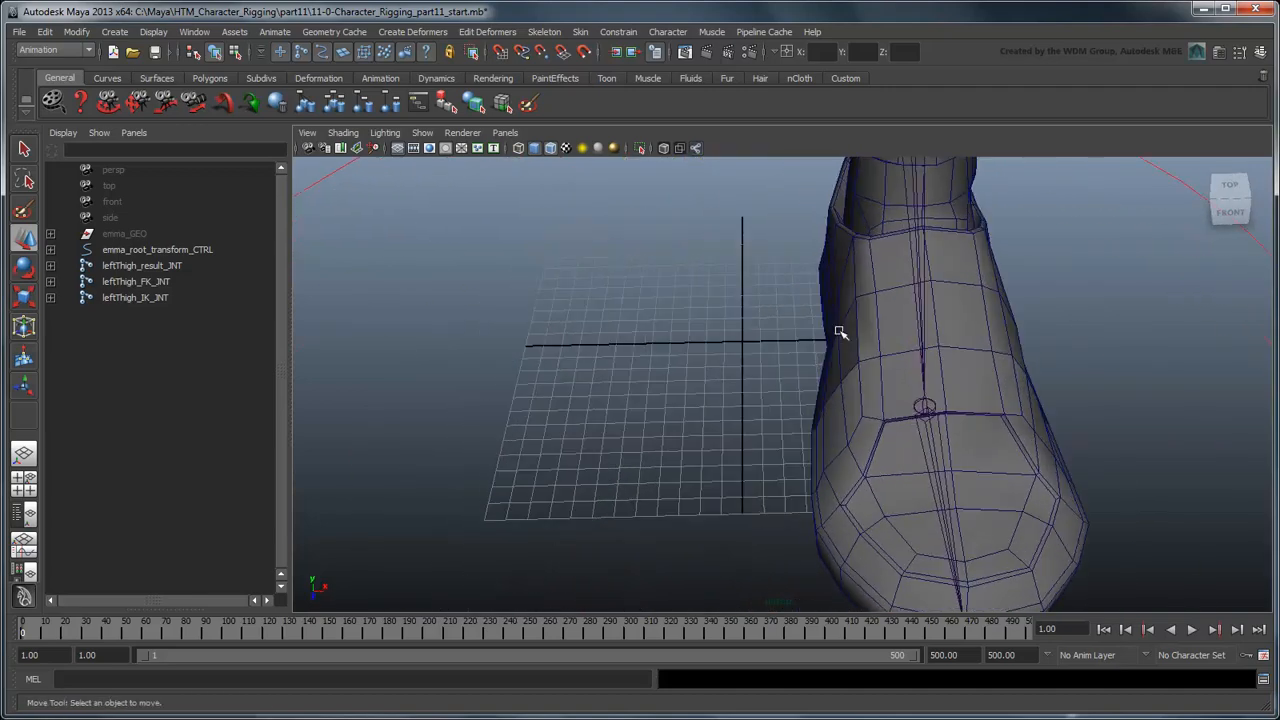
left_click(114, 32)
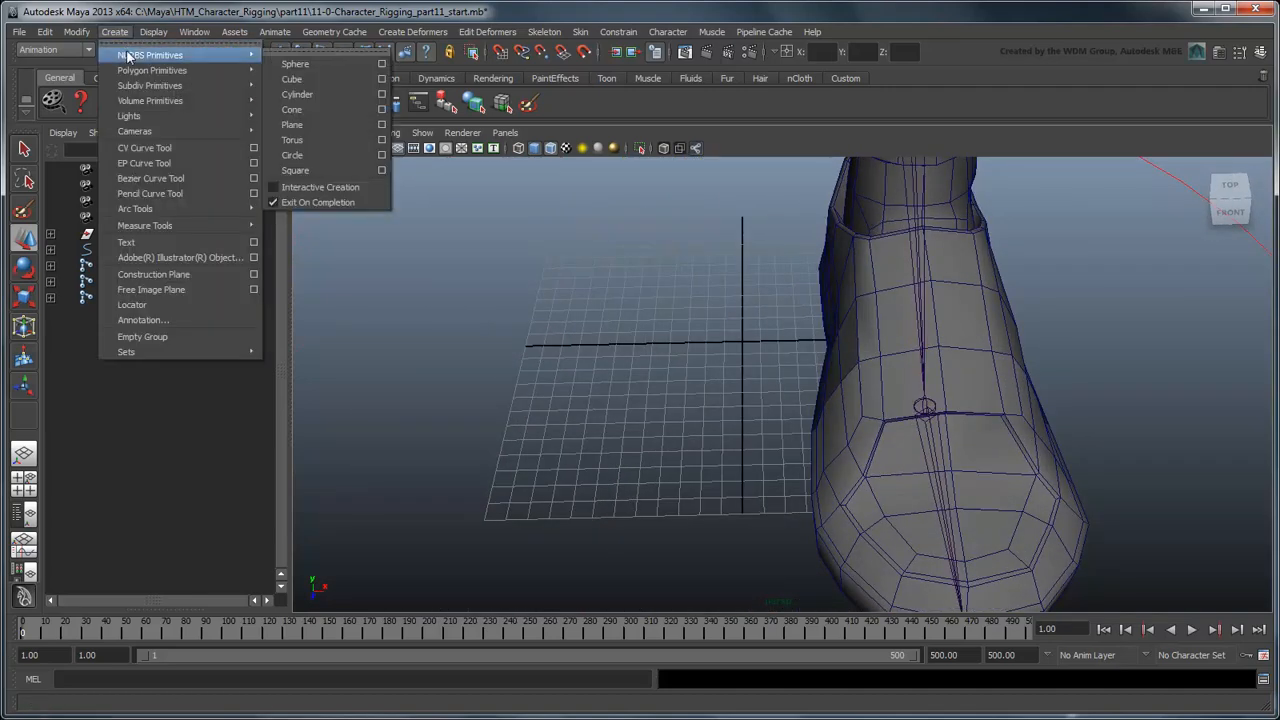
left_click(292, 156)
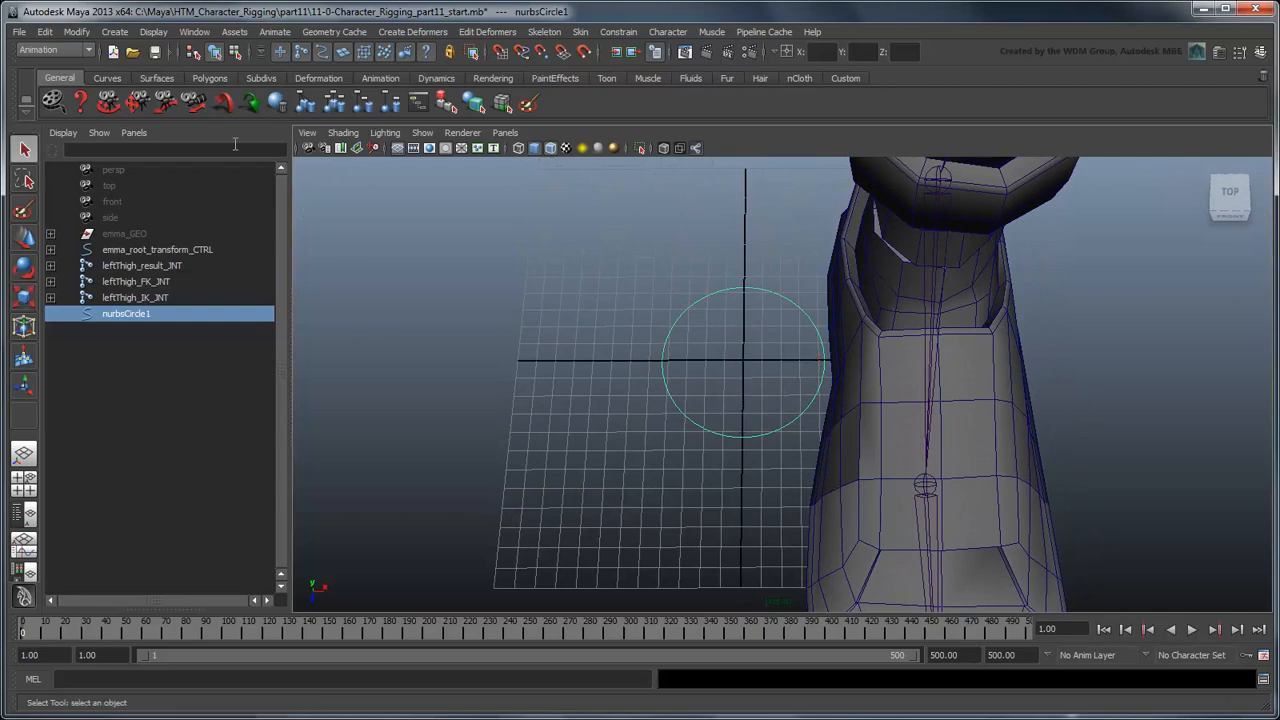
Set the EP Curve Tool to linear and draw grid-snapped straight lines across the circle.
left_click(114, 32)
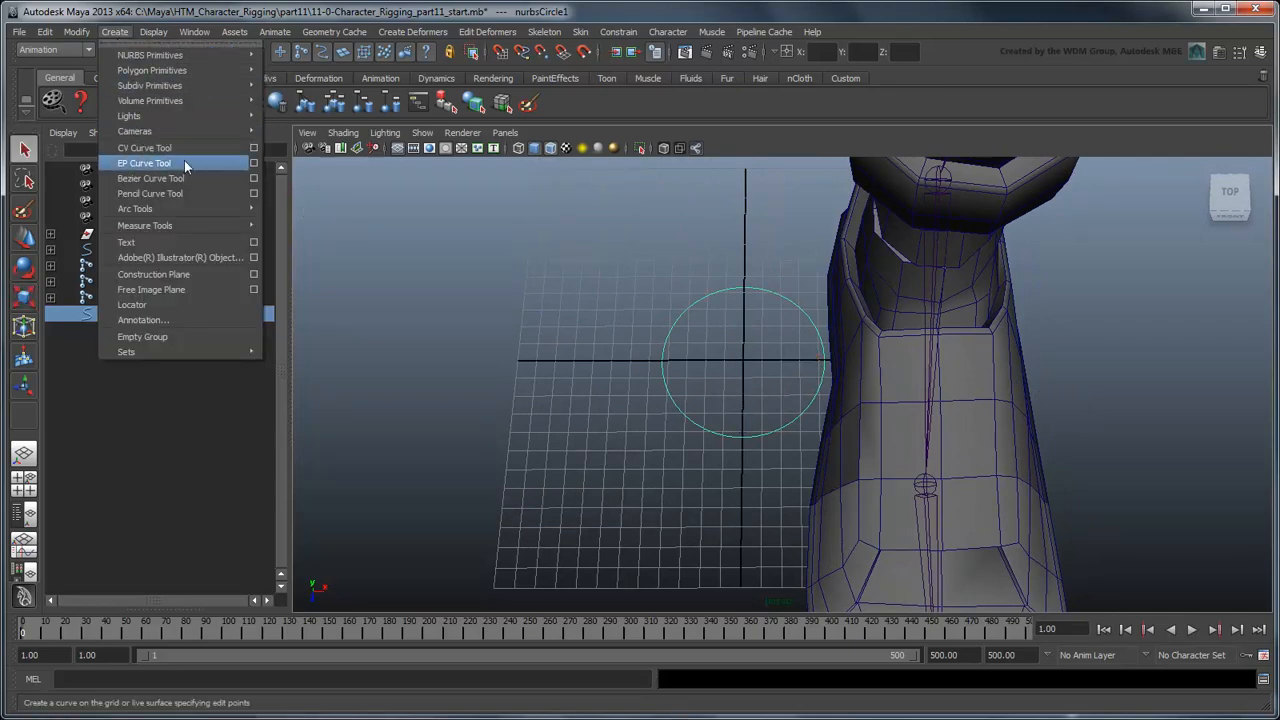
left_click(144, 164)
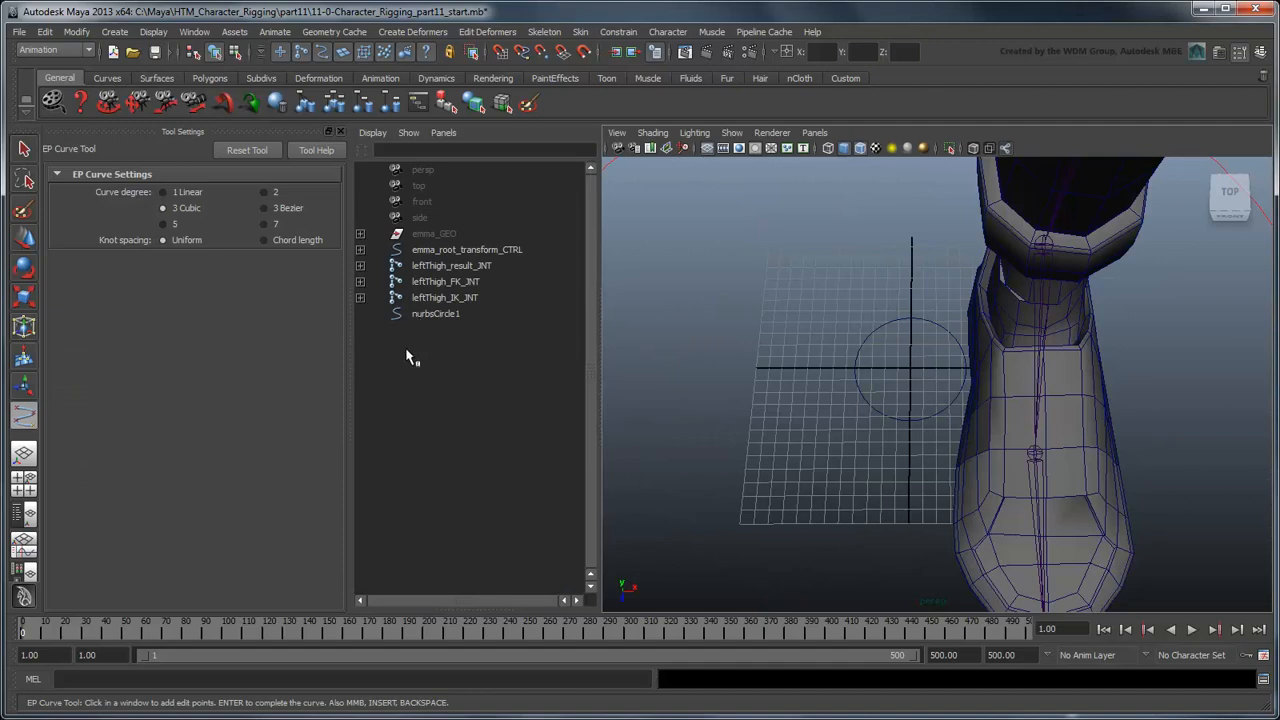
left_click(162, 192)
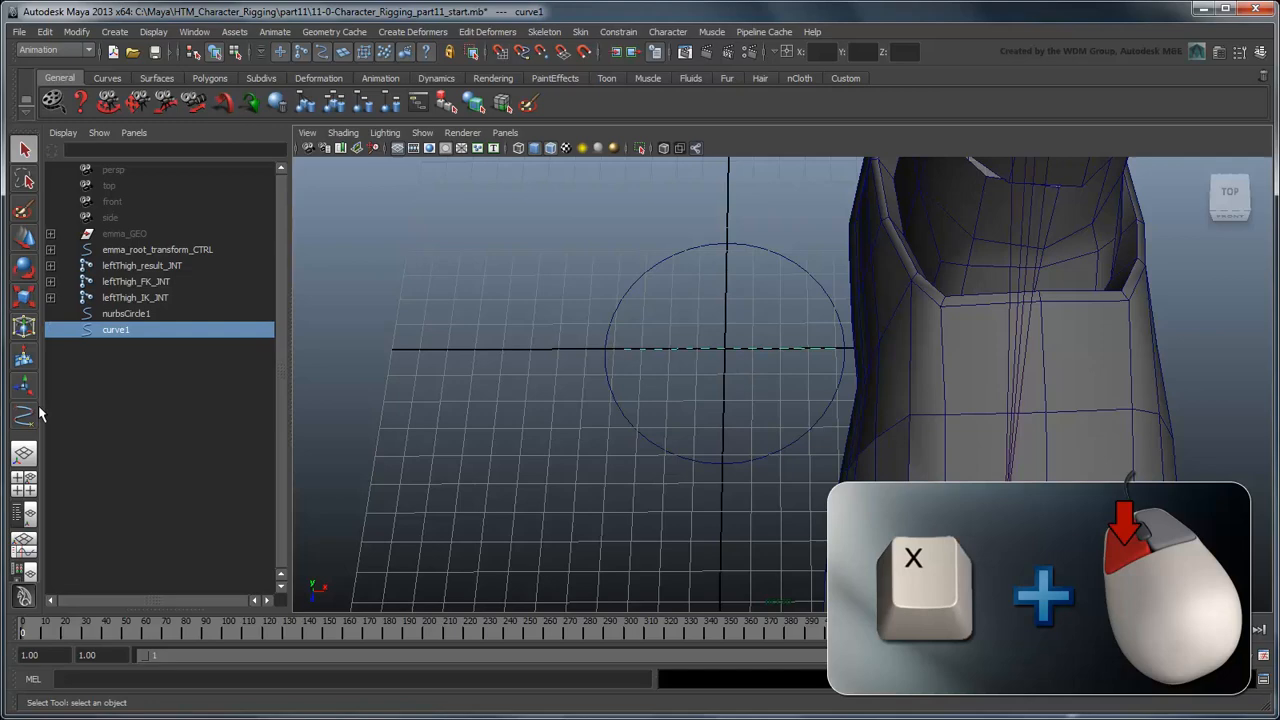
left_click(720, 456)
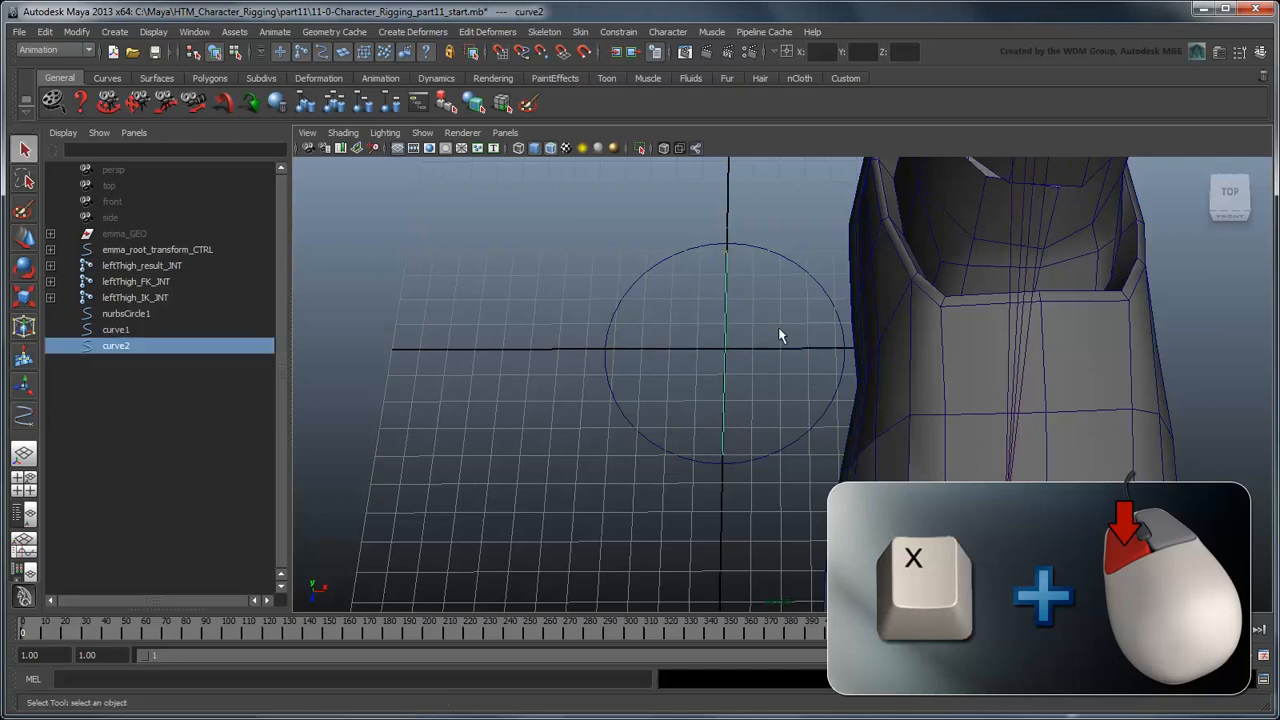
left_click(24, 420)
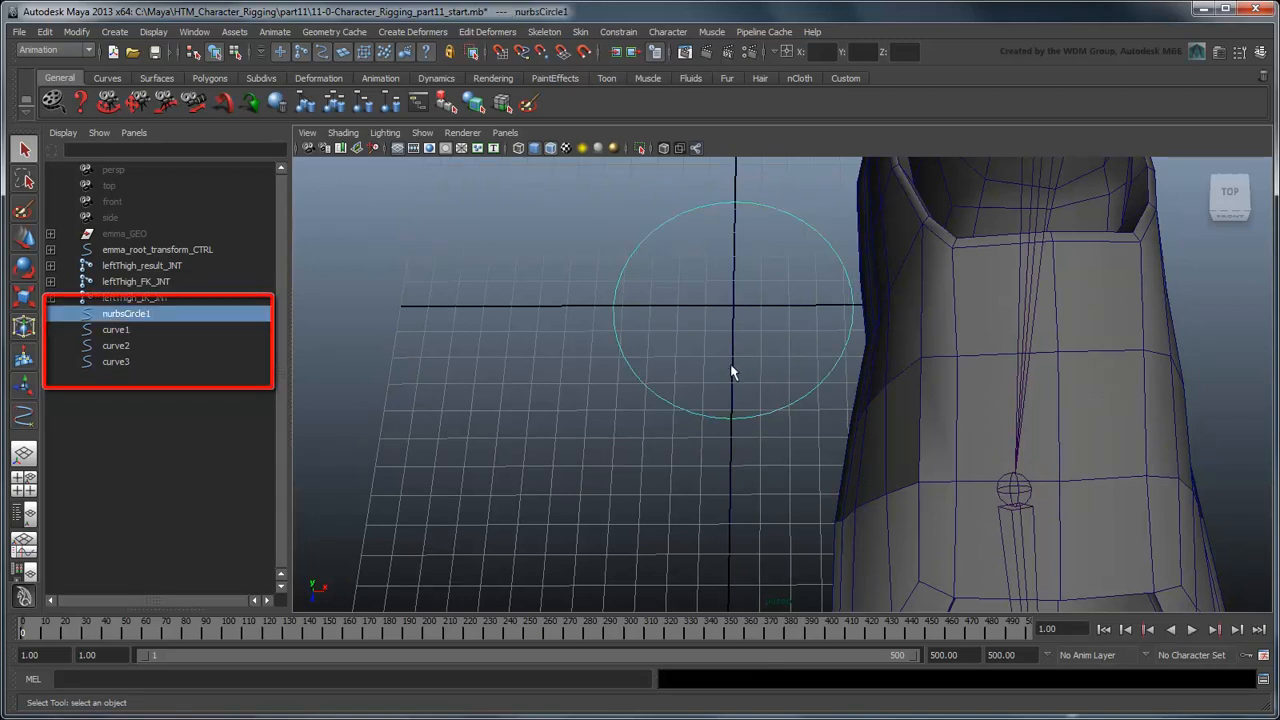
Freeze transforms on the circle and curves, then parent -r -s the curve shapes under the circle.
left_click(116, 328)
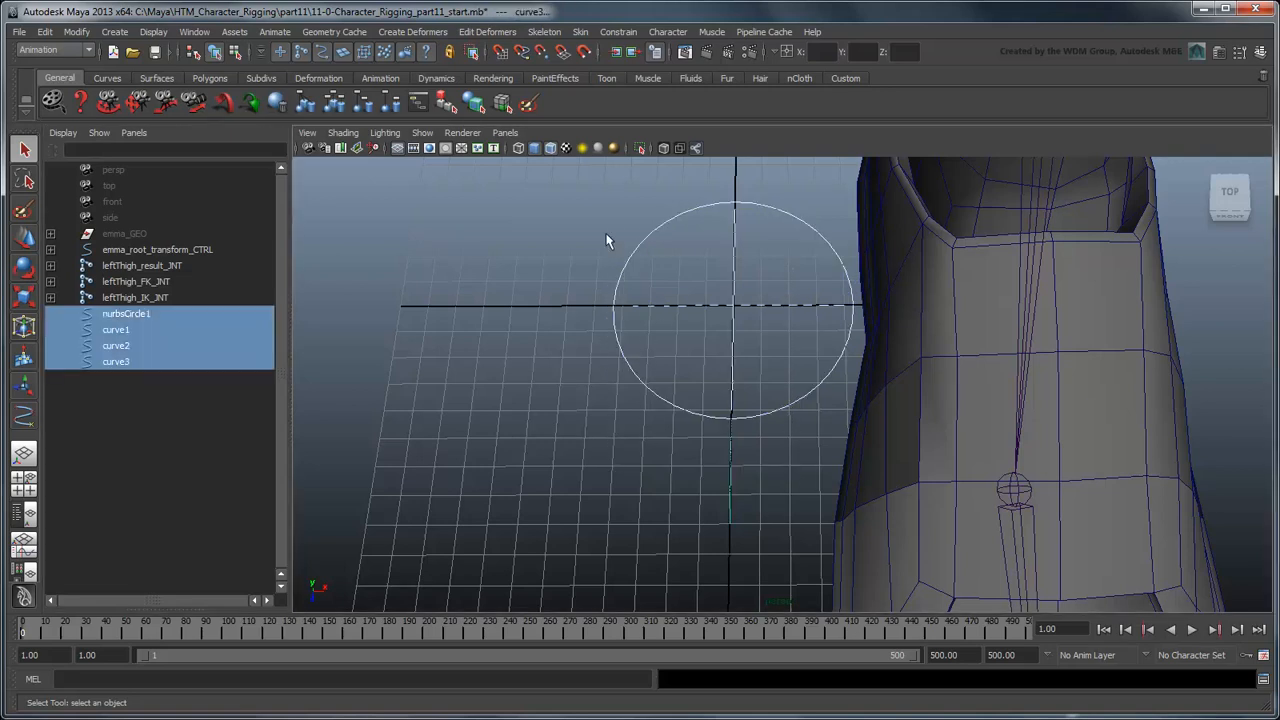
left_click(76, 32)
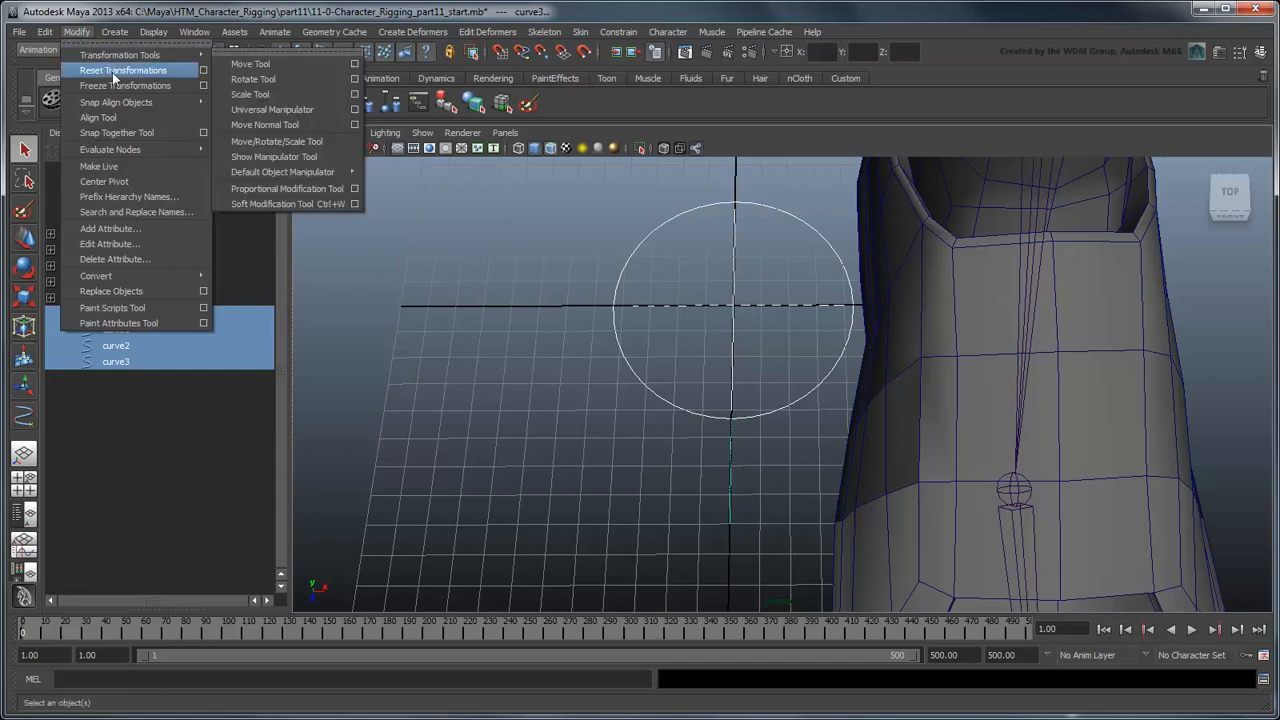
left_click(124, 84)
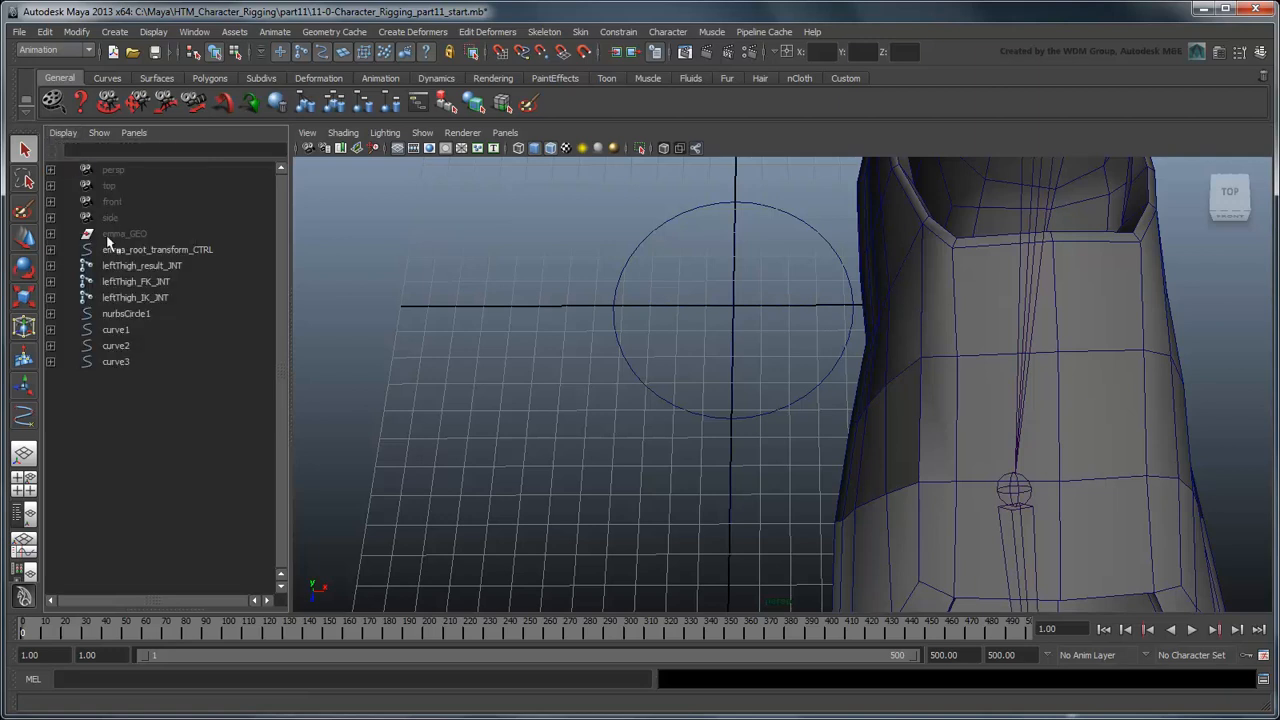
left_click(52, 328)
type("parent -r")
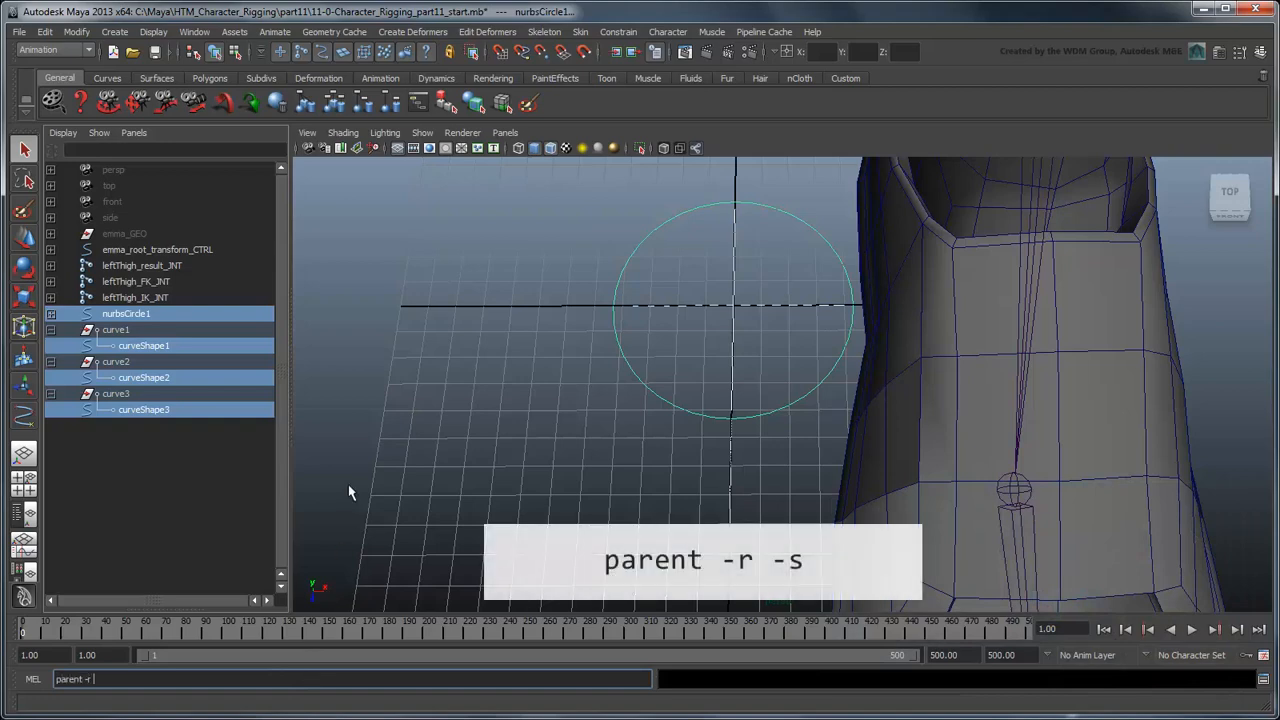
key("Return")
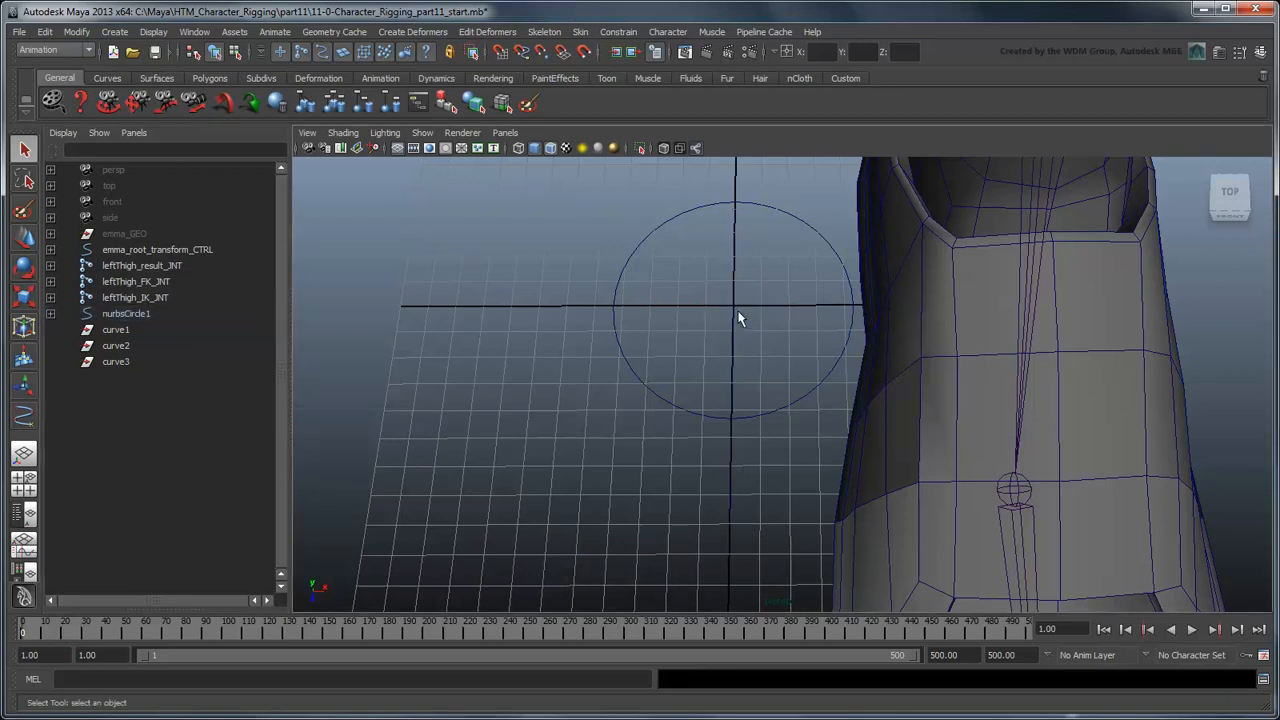
Rename the combined circle control to leftLeg_settings_CTRL in the Outliner.
left_click(740, 310)
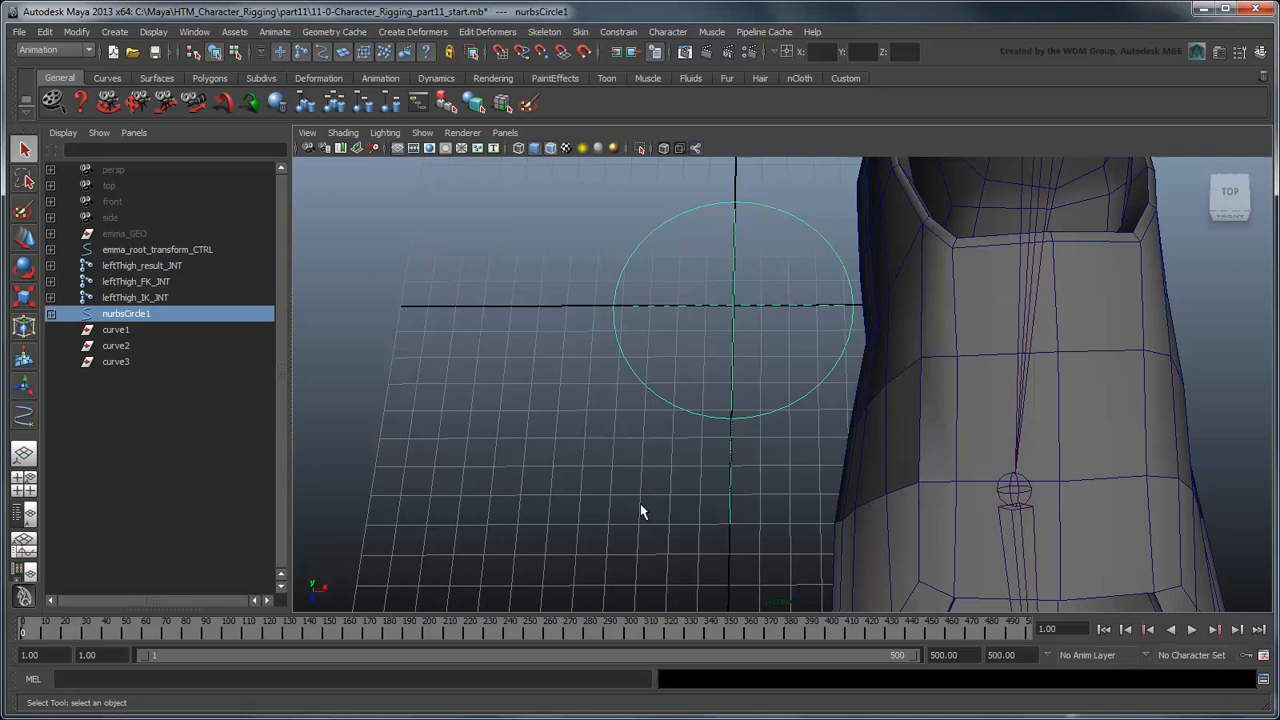
double_click(124, 312)
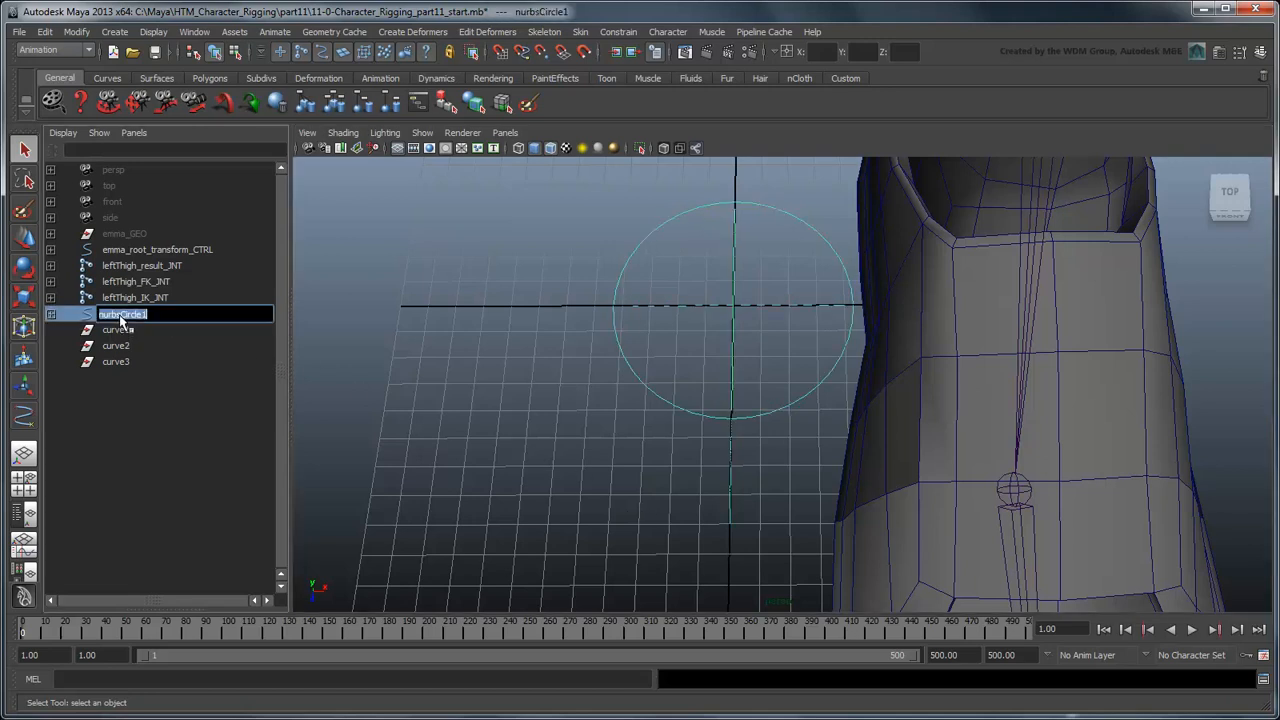
type("leftLeg_settings_CTRL")
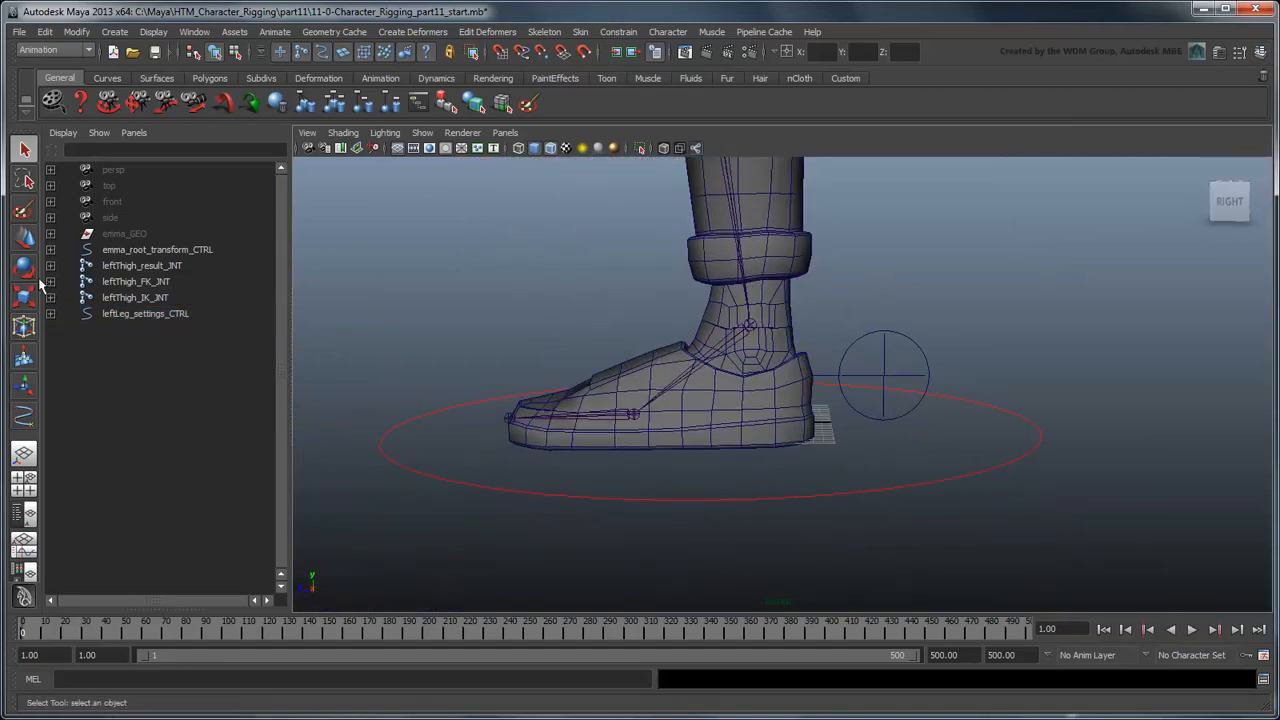
Parent-constrain leftLeg_settings_CTRL to leftFoot_result_JNT.
left_click(52, 264)
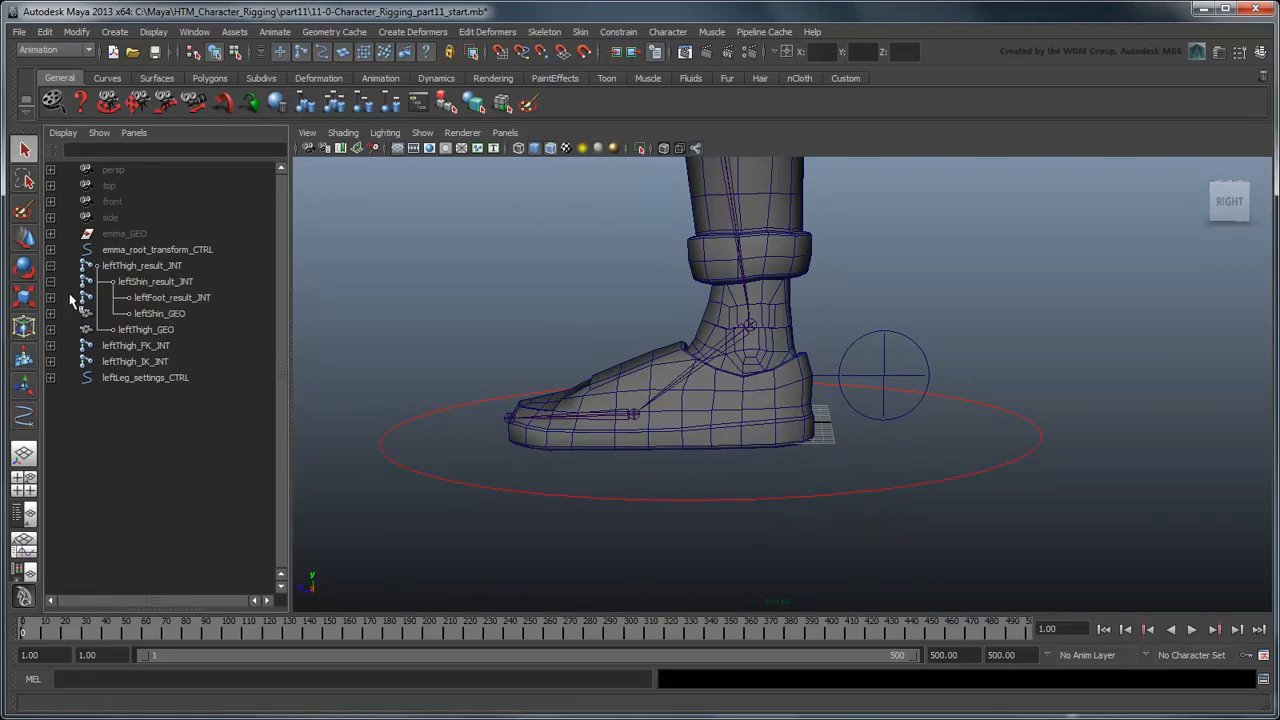
left_click(172, 296)
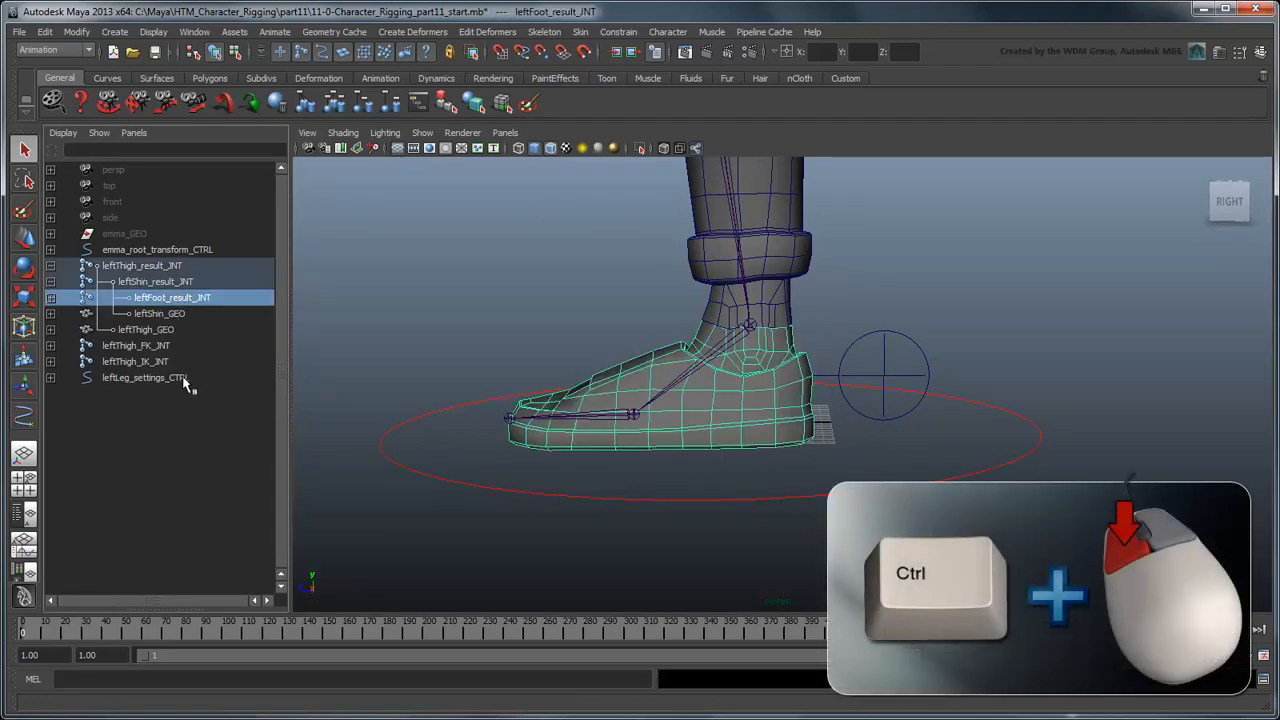
left_click(618, 32)
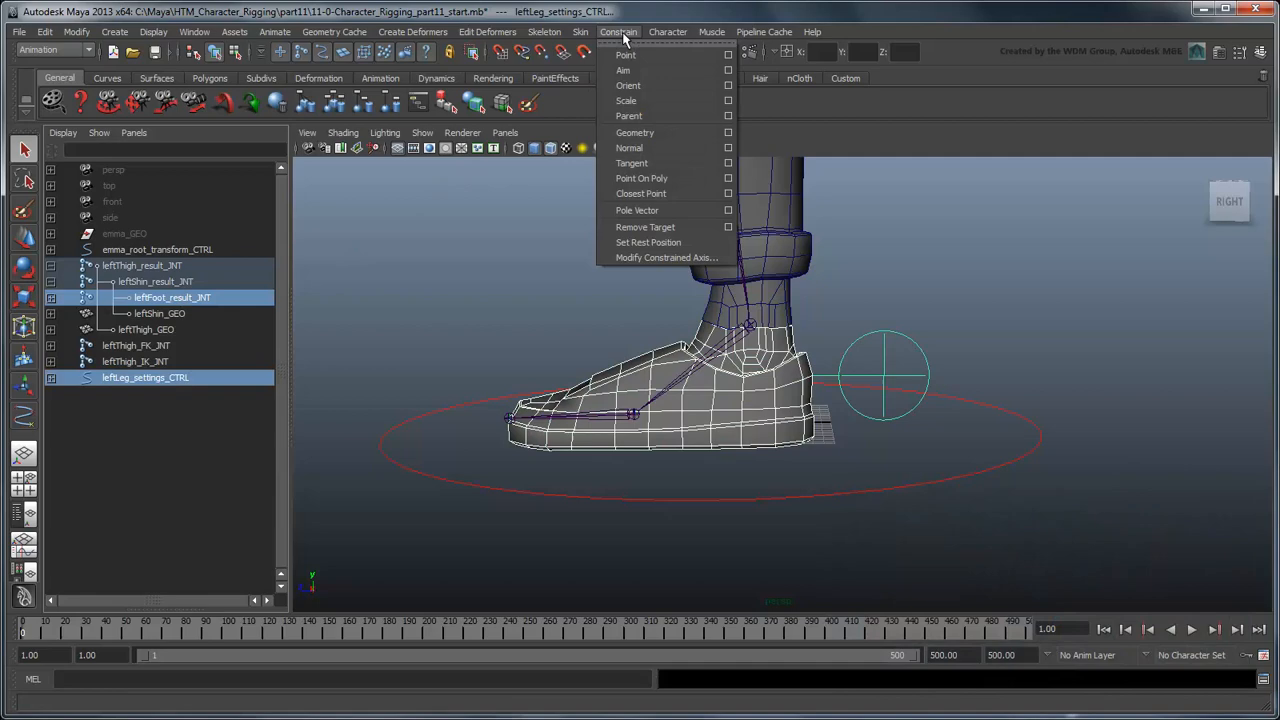
left_click(628, 116)
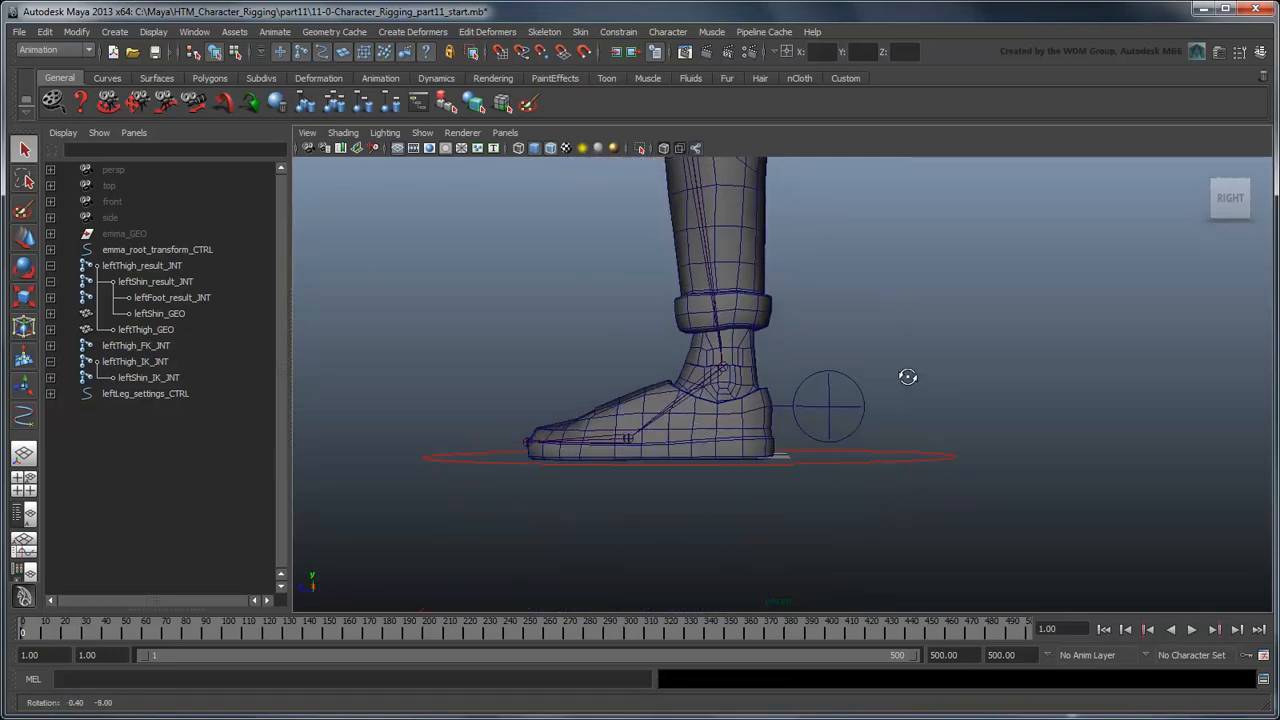
Group the settings control and assign it to a new display layer named settings_LYR.
left_click(144, 392)
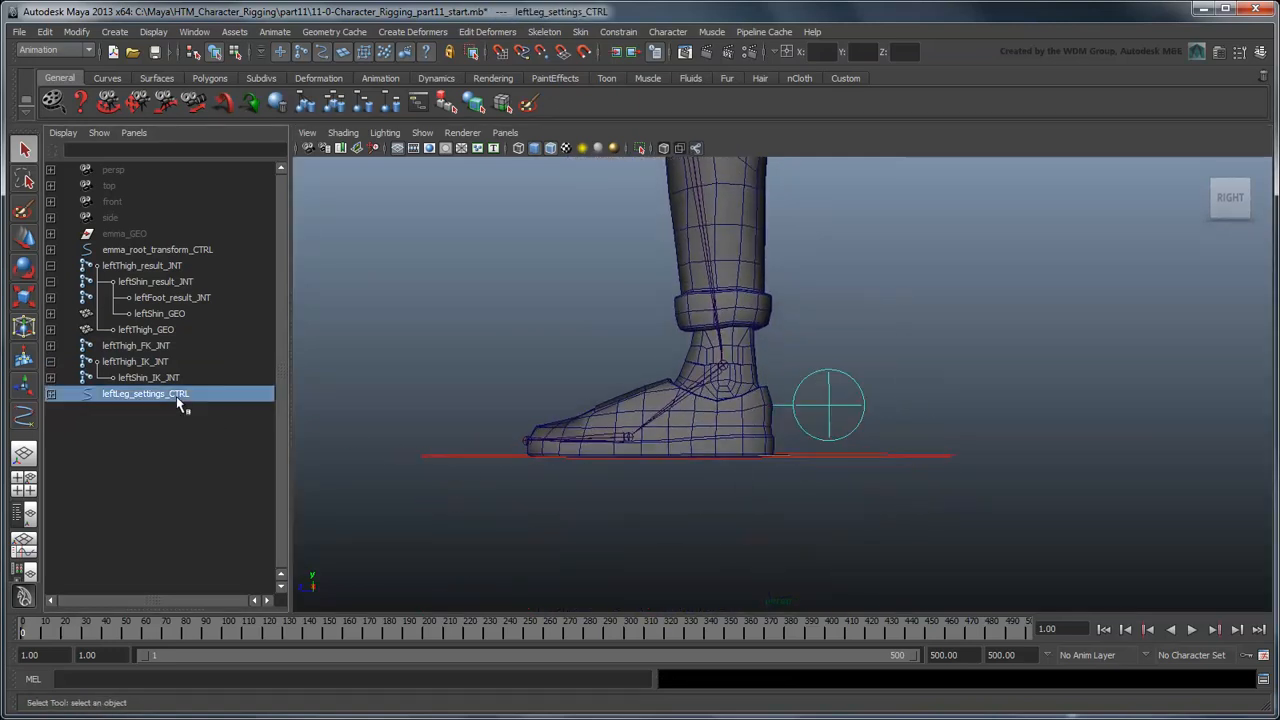
key("ctrl+g")
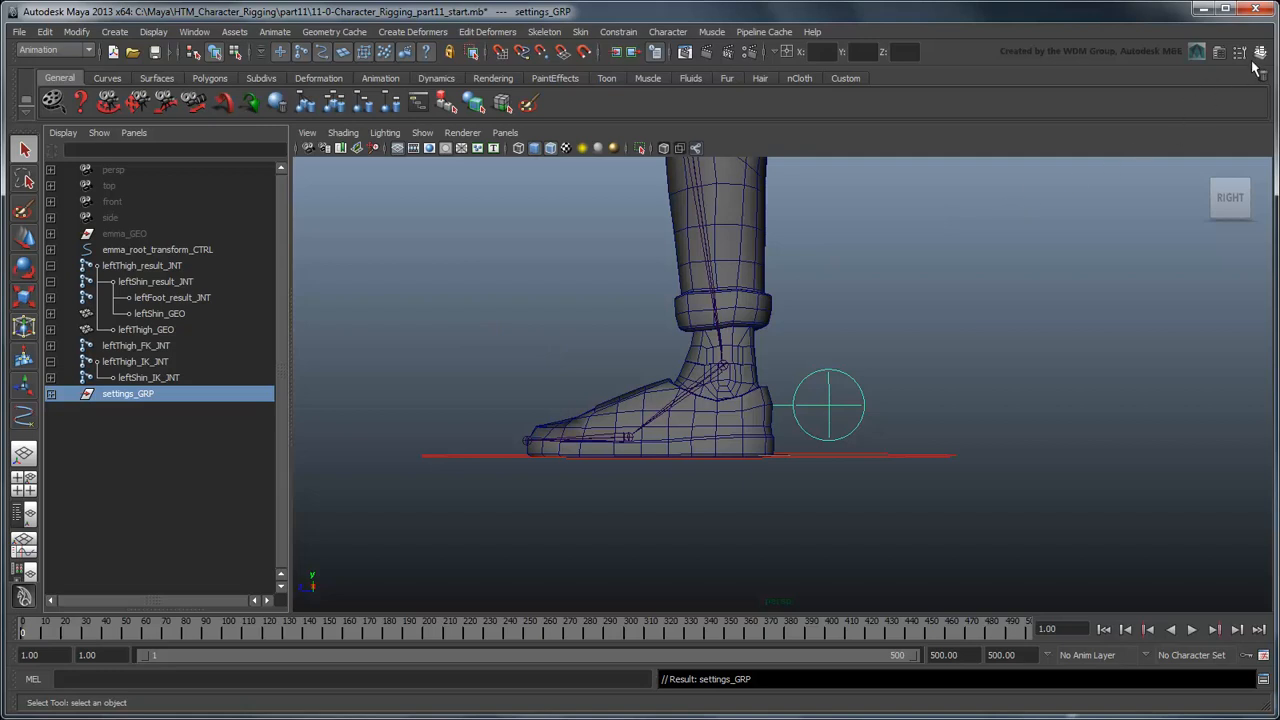
left_click(1260, 52)
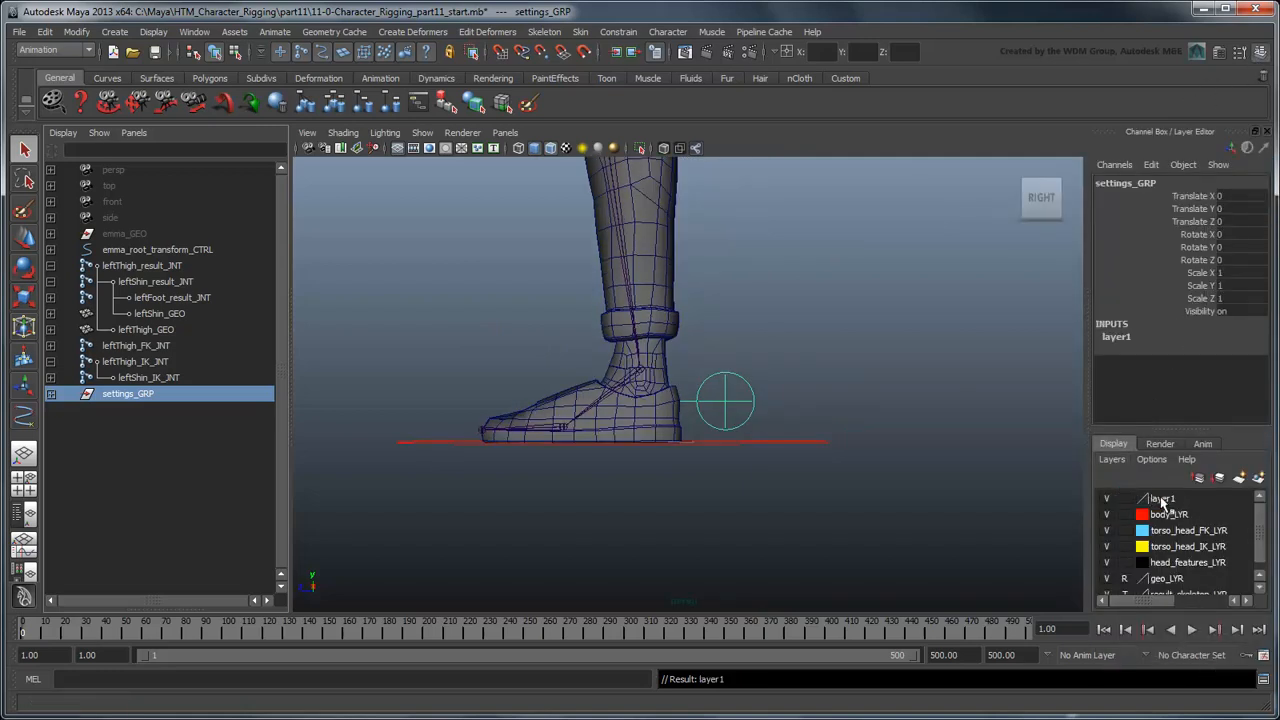
double_click(1164, 498)
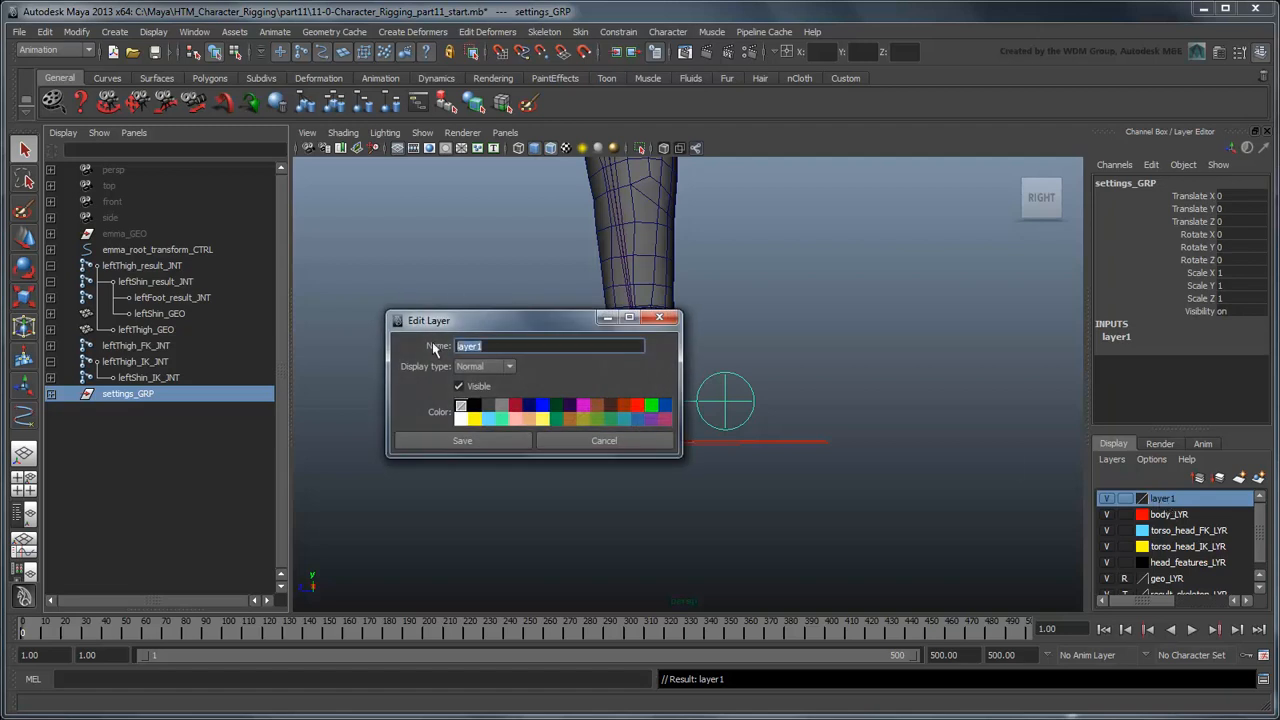
type("settings_LYR")
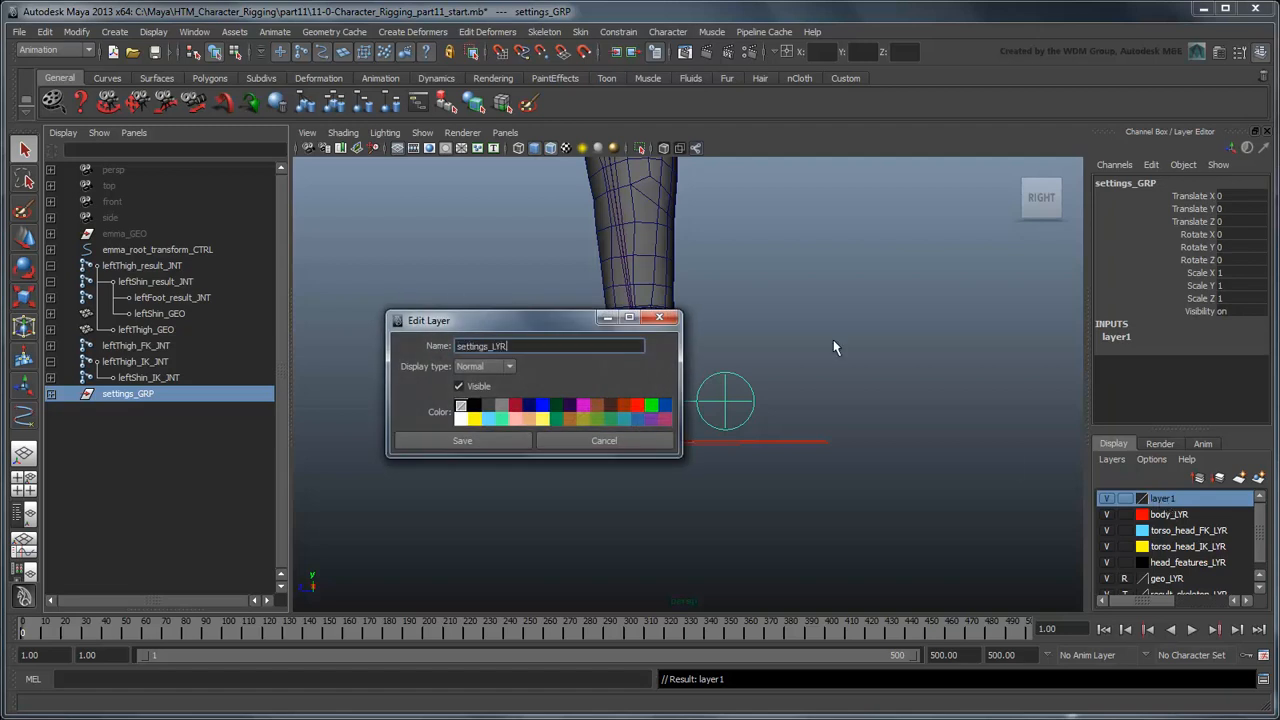
left_click(462, 442)
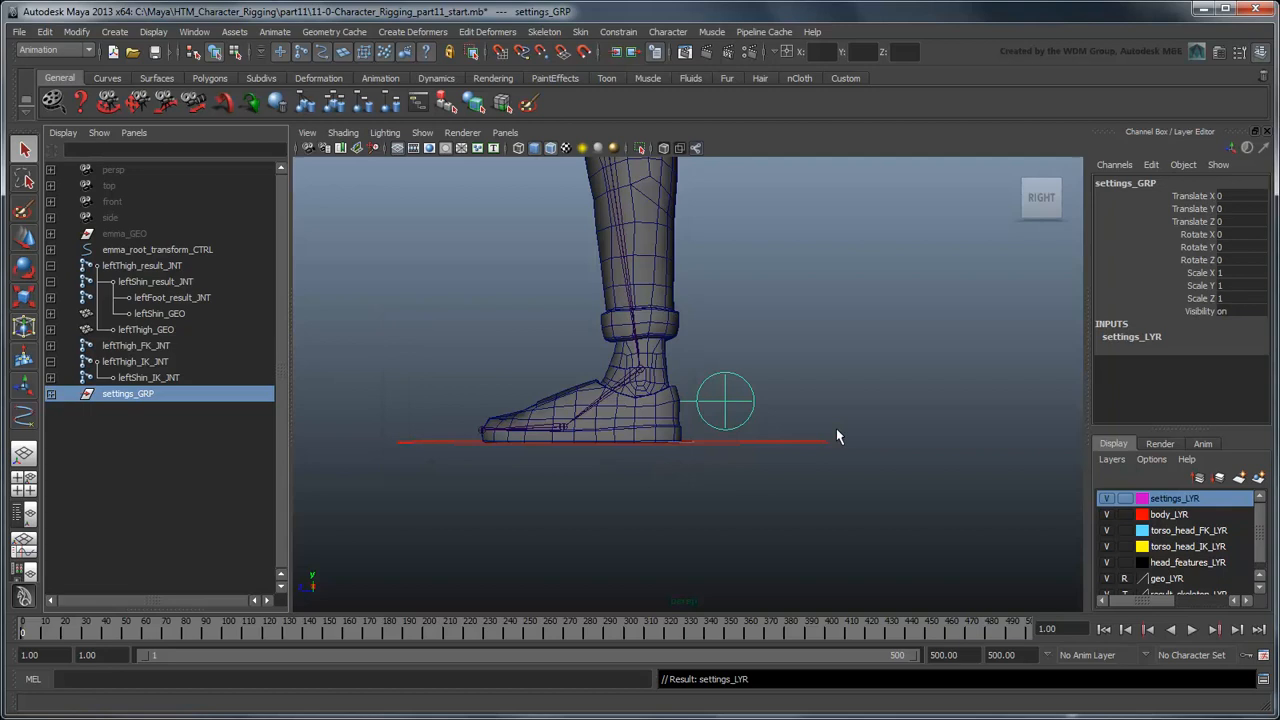
Select the settings control's transform channels in the Channel Box.
left_click(724, 402)
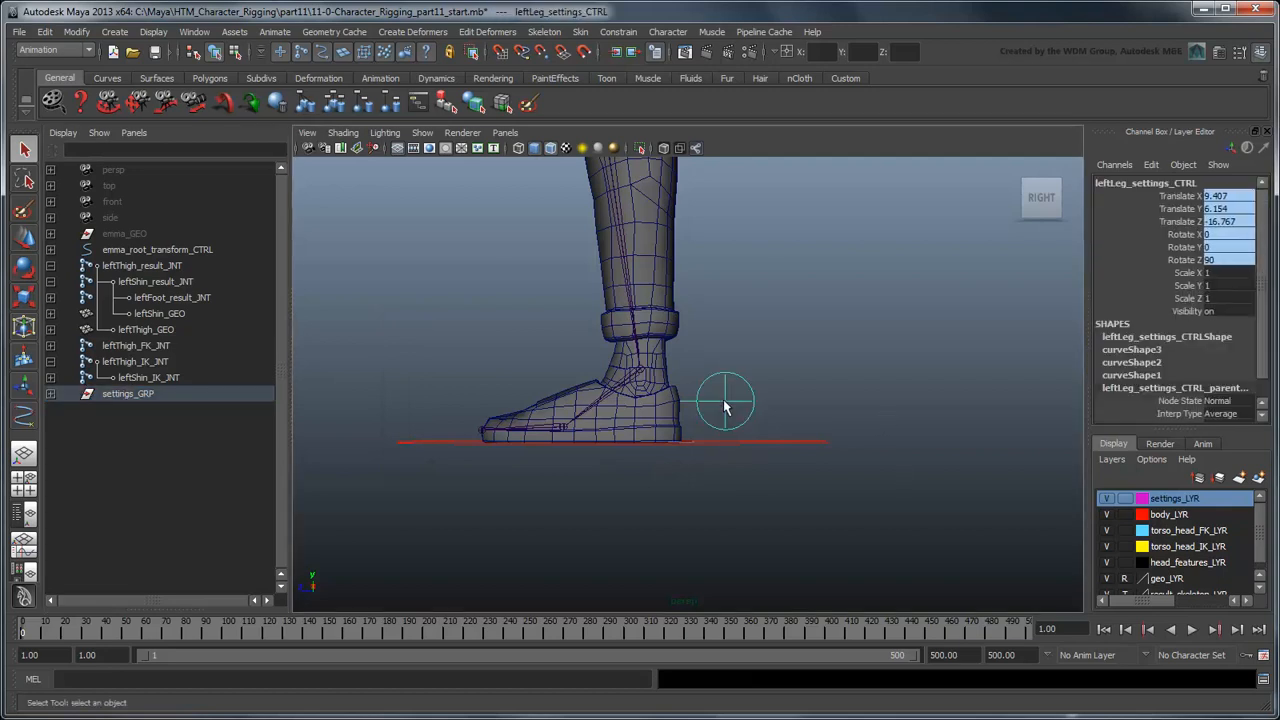
left_click(1188, 284)
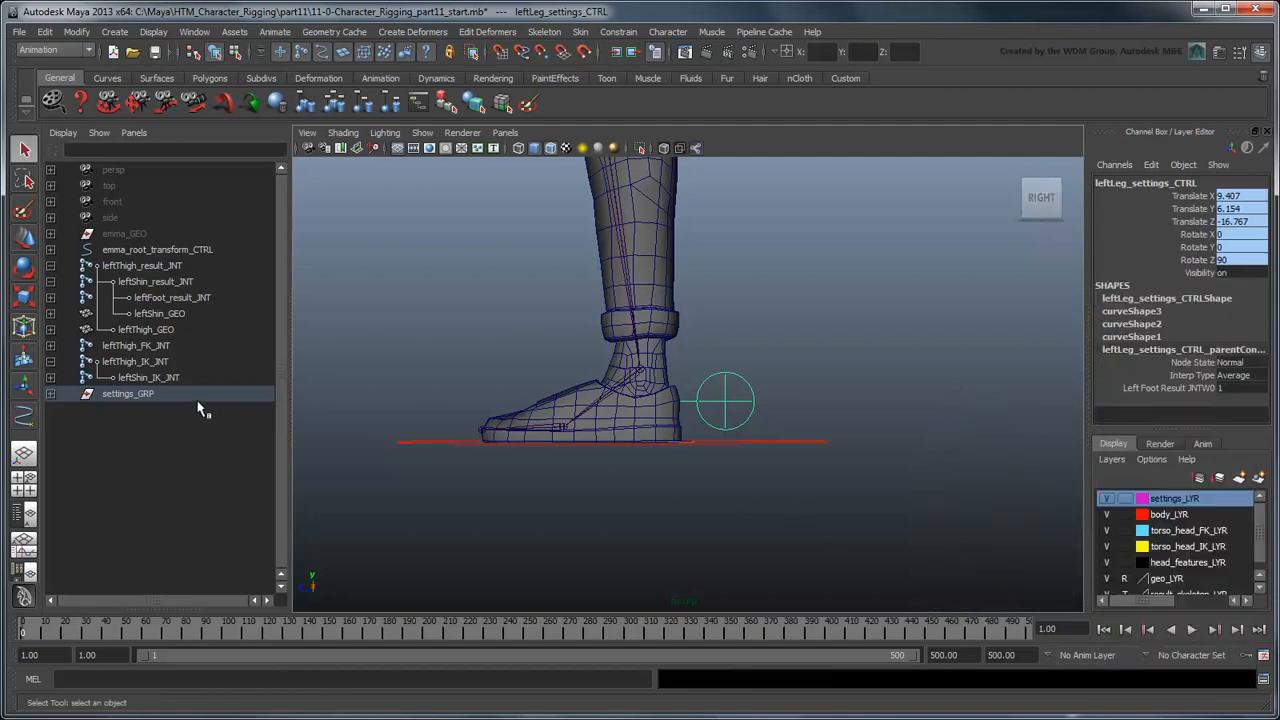
left_click(128, 392)
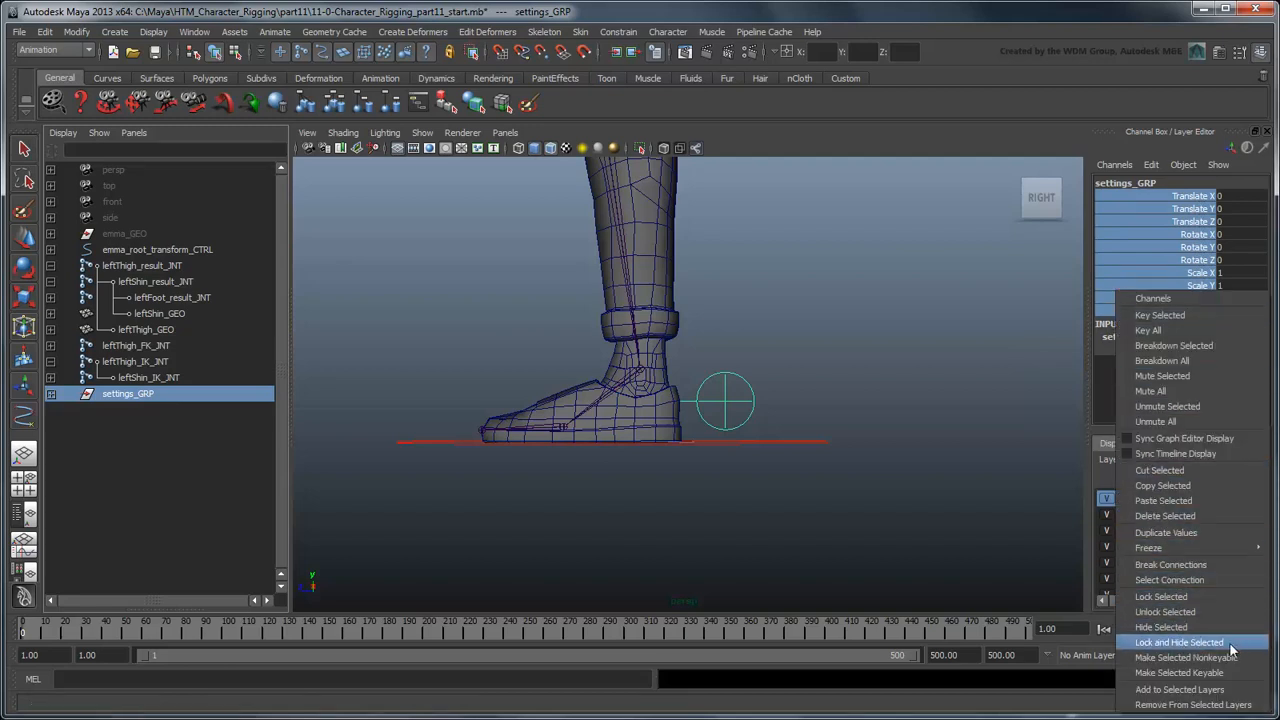
Lock and hide the selected channels on the settings control.
left_click(1180, 642)
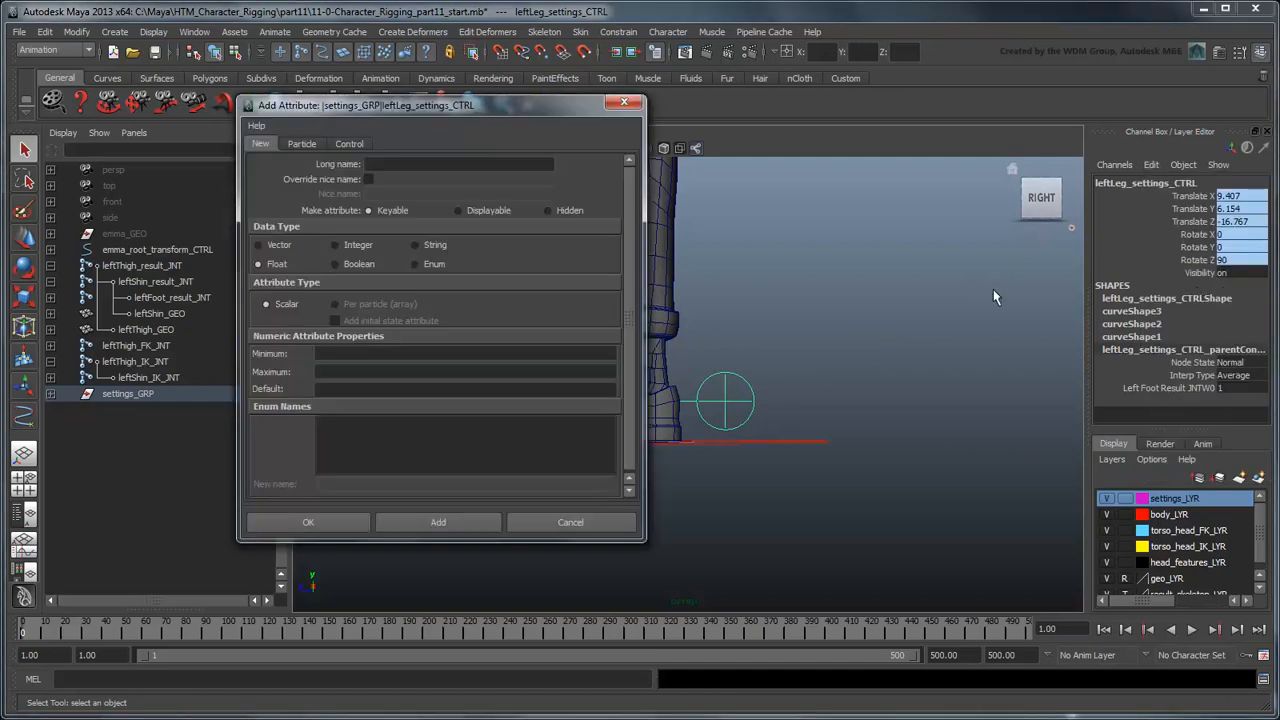
Add attribute FK_IK_blend with nice name 'FK / IK blend' and maximum 1 to the control.
left_click(458, 164)
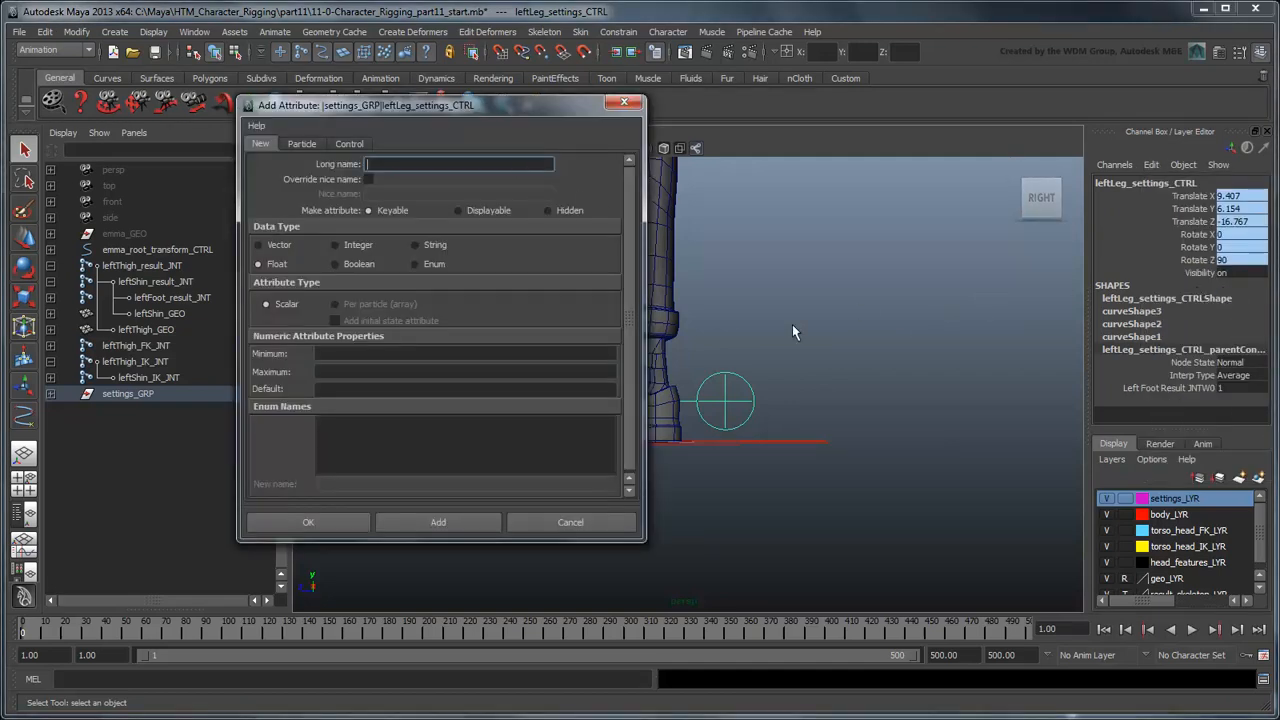
type("FK_IK_blend")
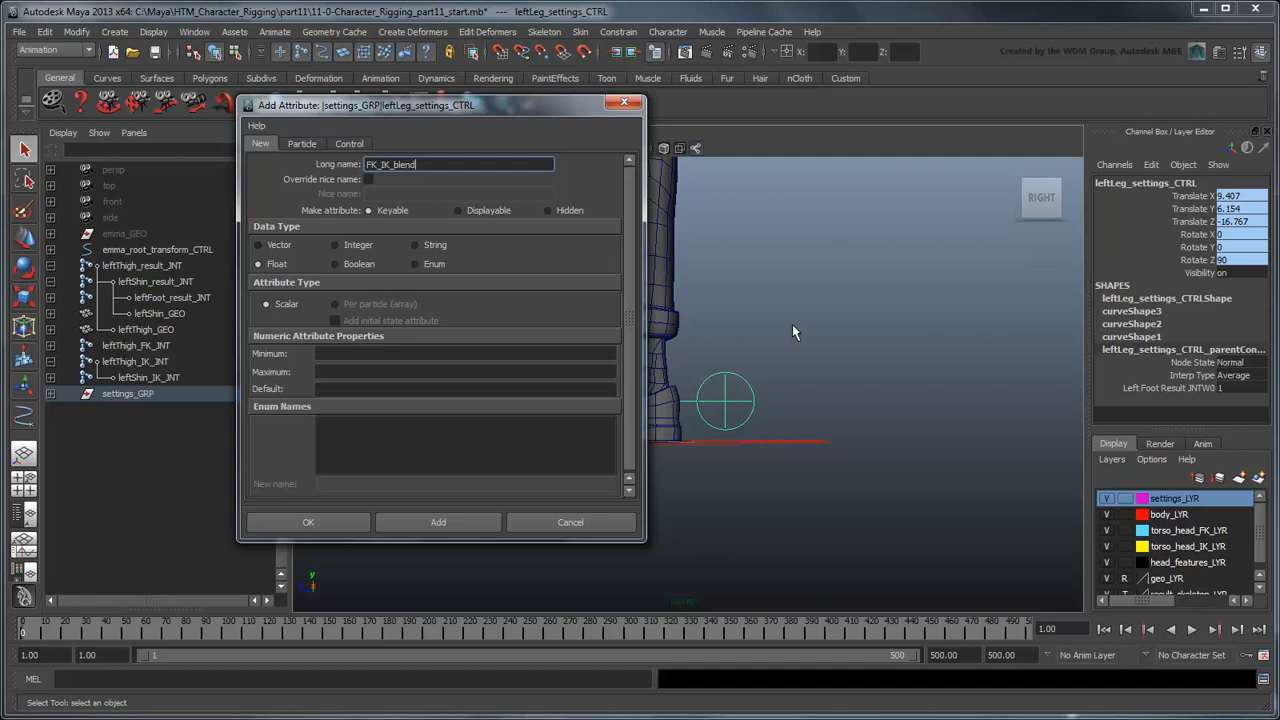
left_click(368, 180)
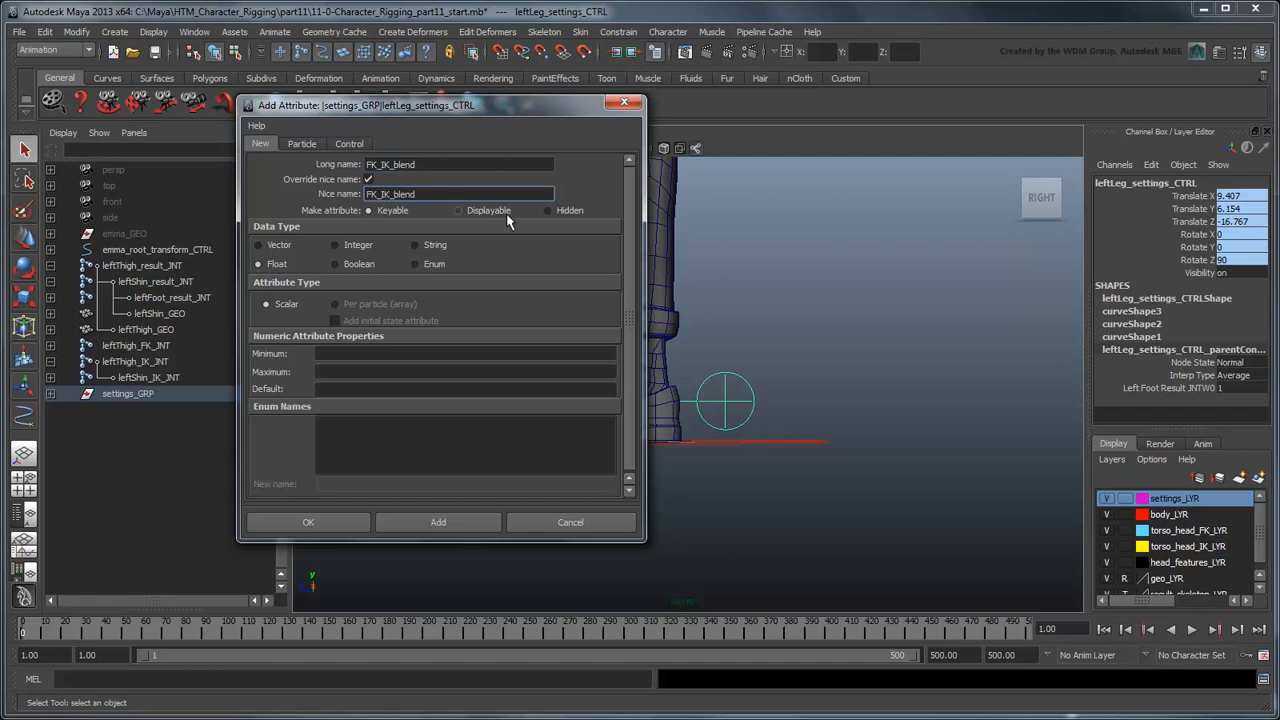
type("FK / IK blend")
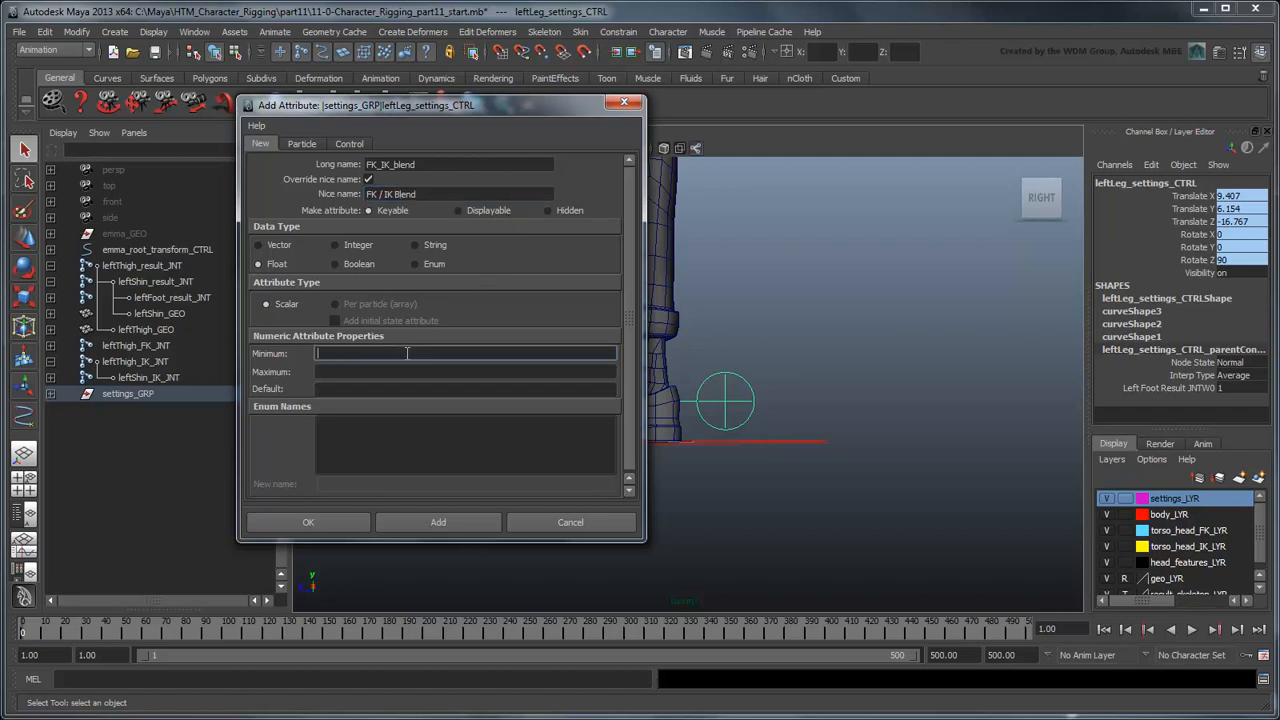
type("1")
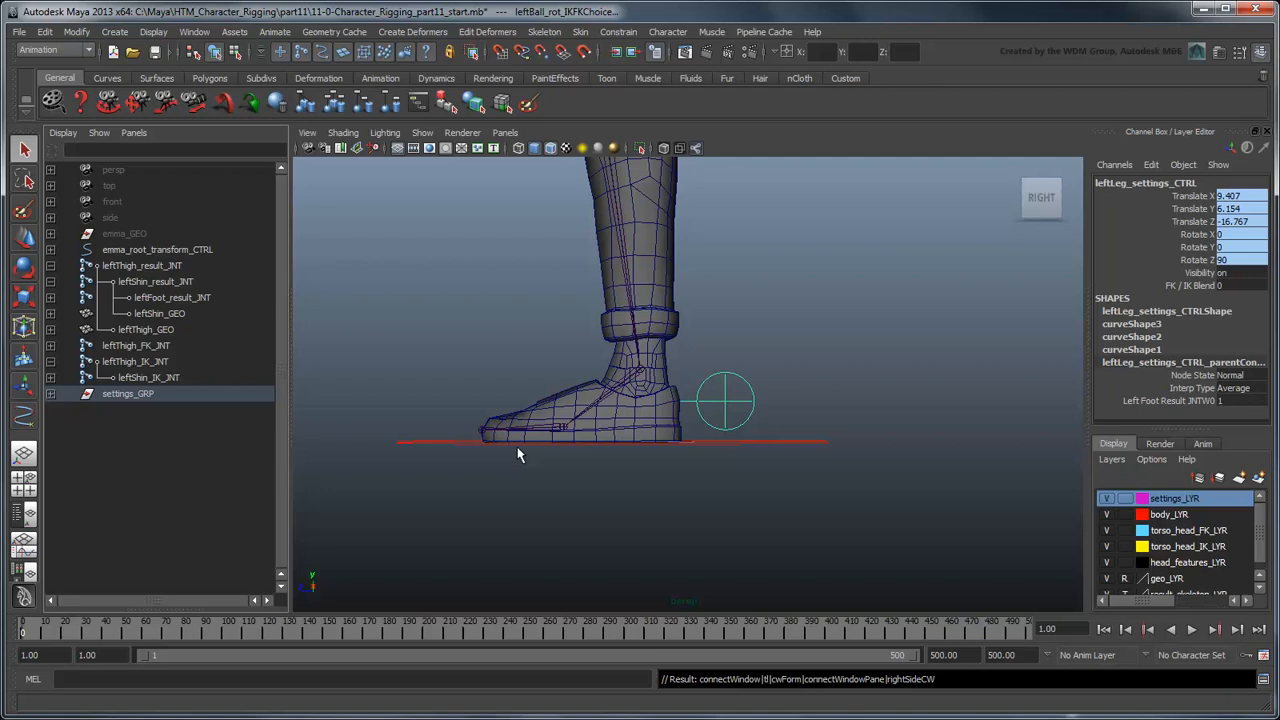
Bring up the Connection Editor listing all scene nodes, including utility nodes.
left_click(194, 32)
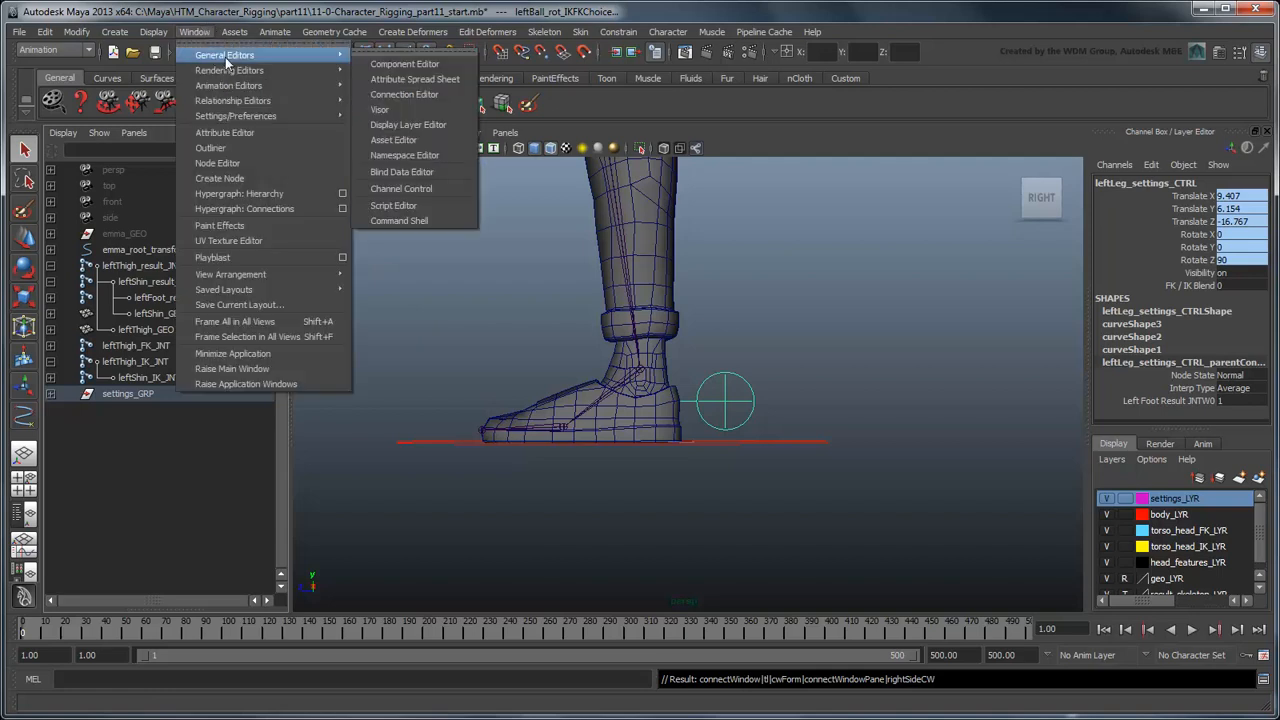
left_click(404, 94)
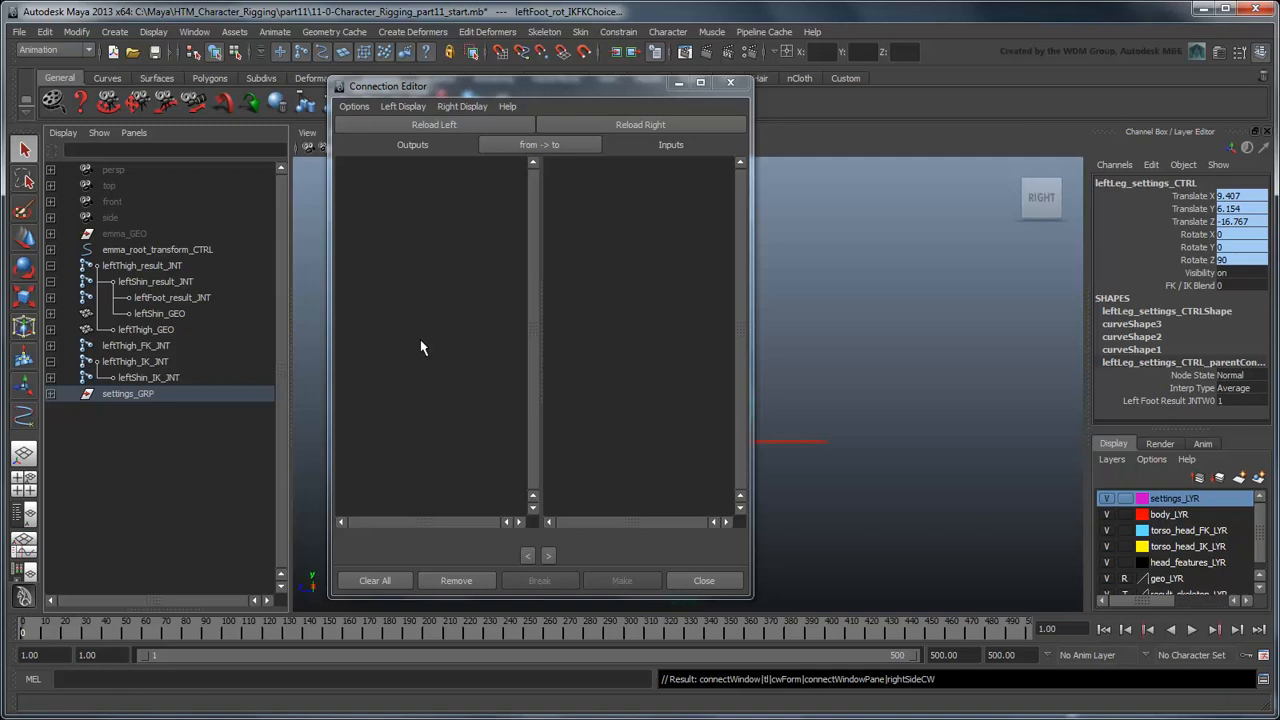
left_click(62, 132)
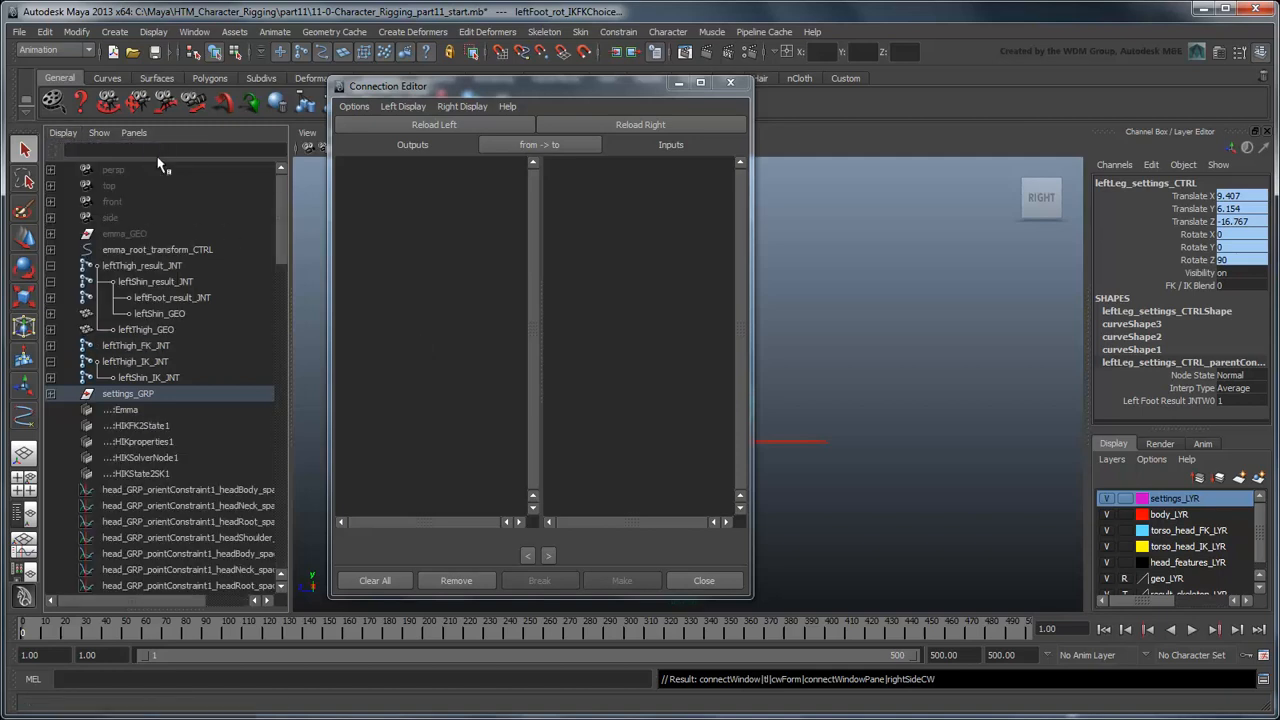
mouse_move(36, 396)
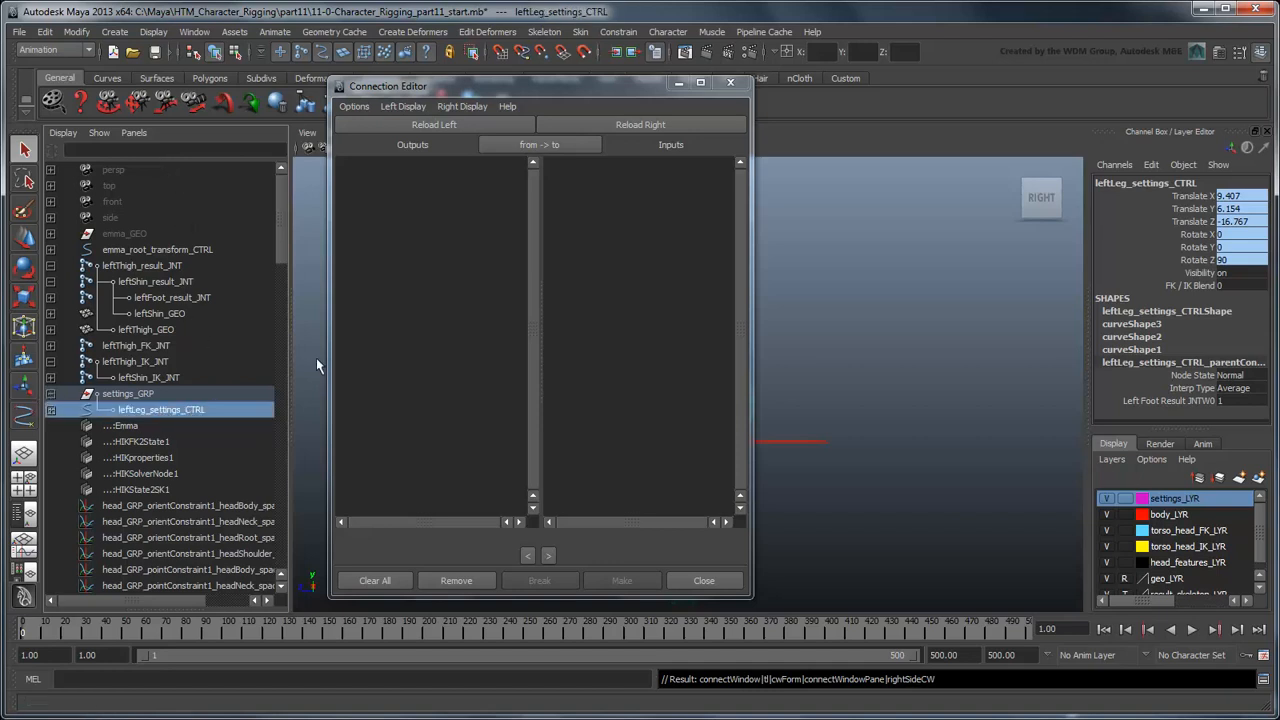
Load leftLeg_settings_CTRL as outputs and the IKFKChoice blend nodes as inputs.
left_click(432, 124)
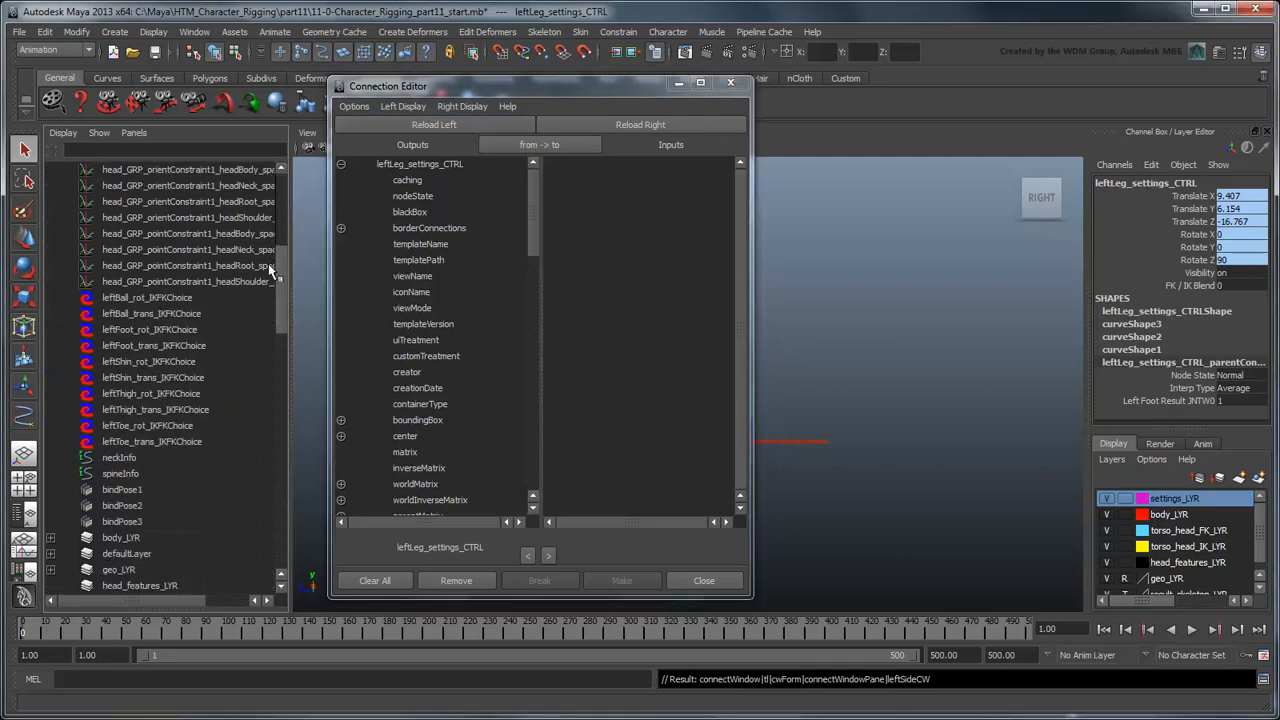
left_click(148, 296)
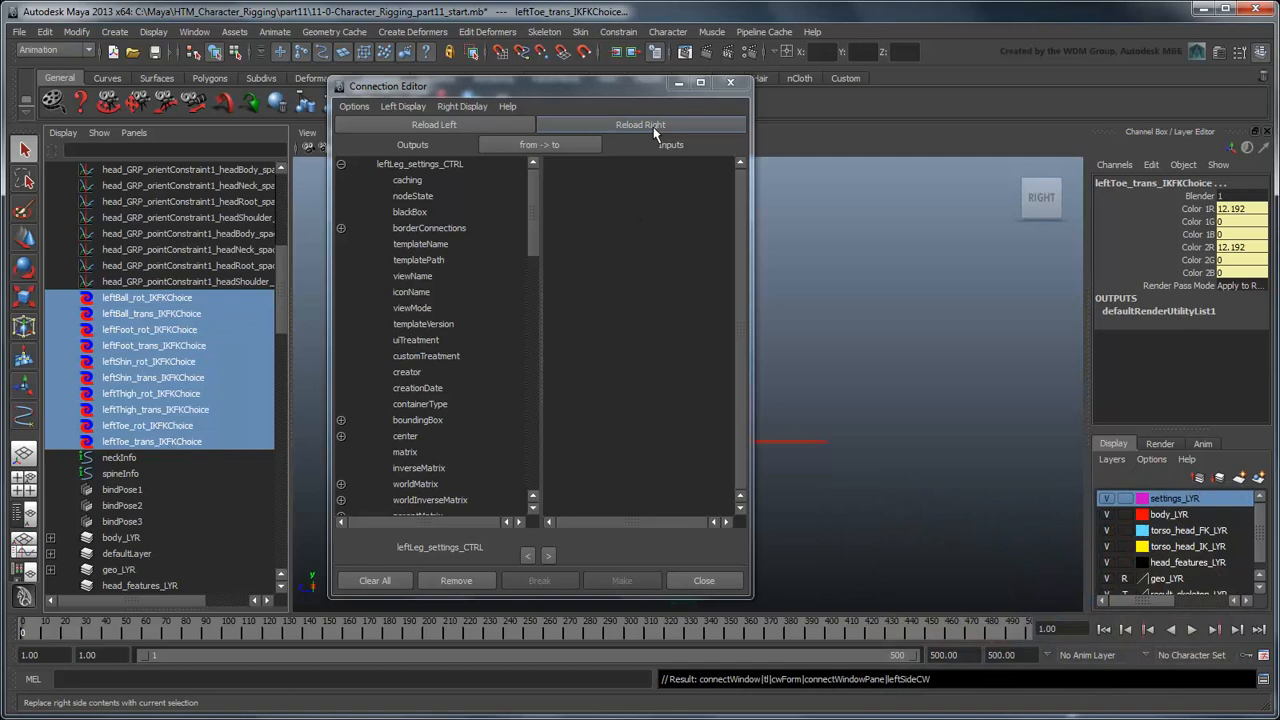
left_click(640, 124)
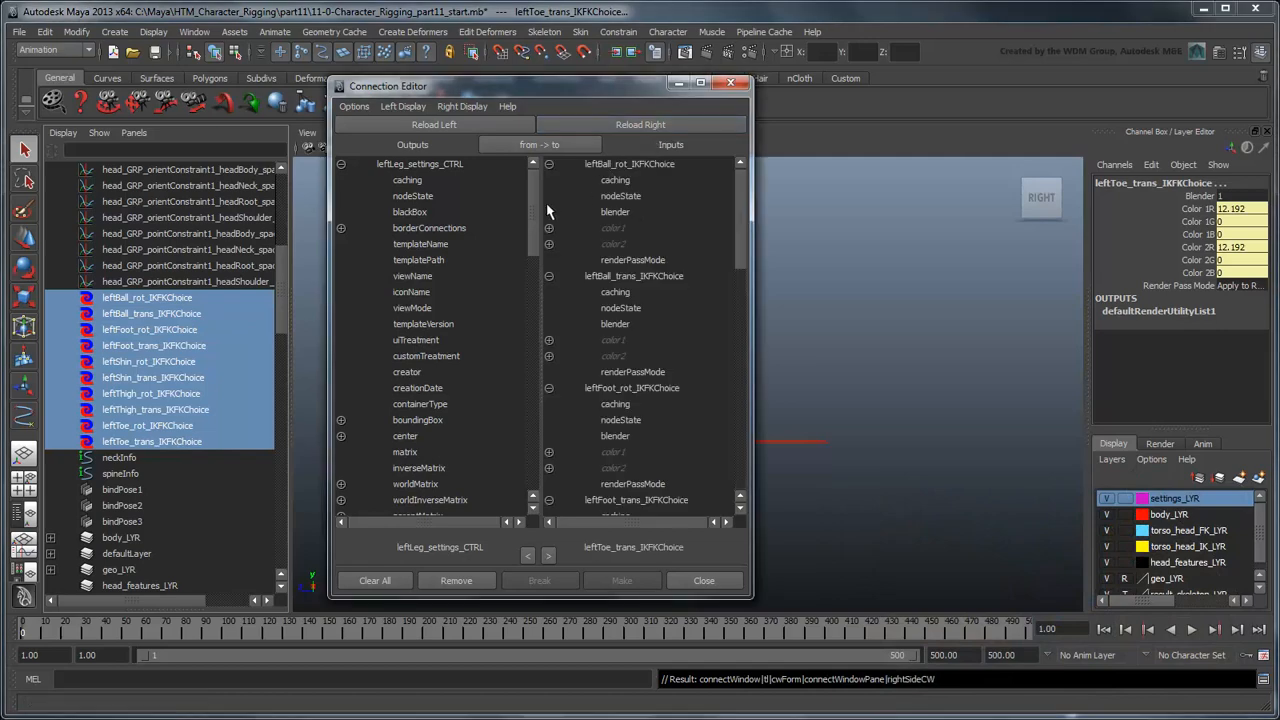
Connect FK_IK_blend to the blender input of each IKFKChoice blend node.
scroll("down", 3)
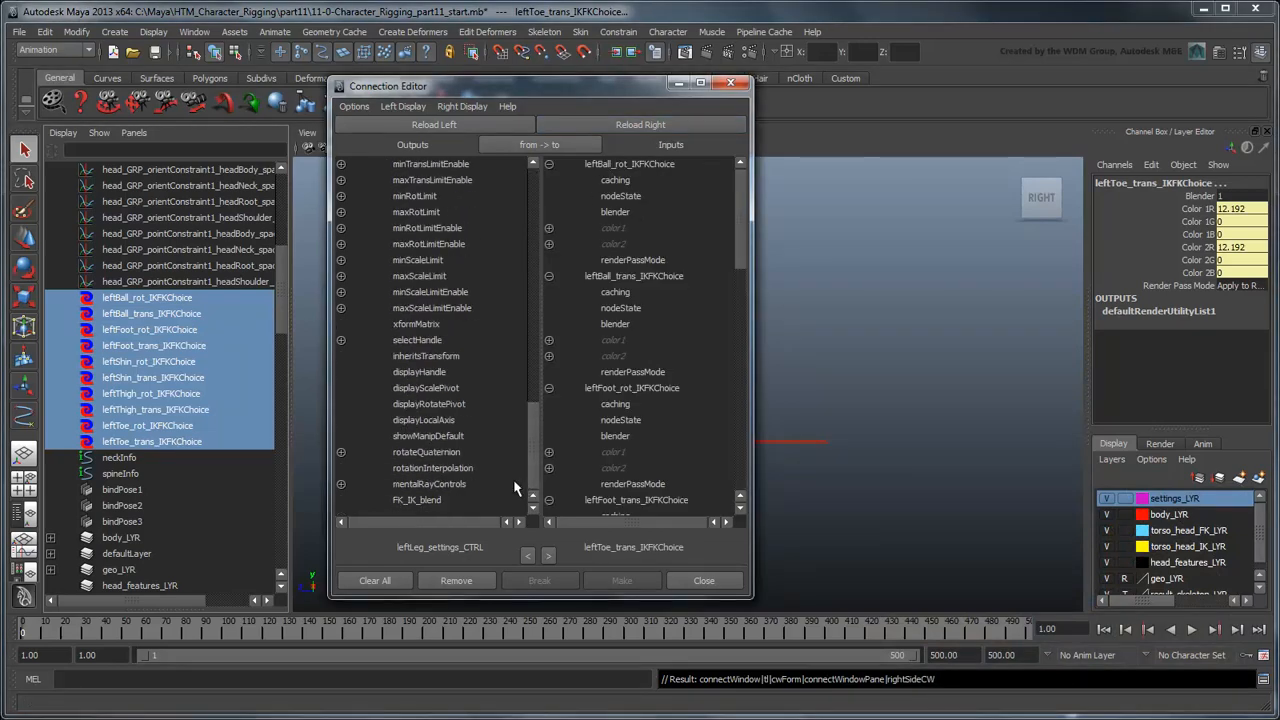
left_click(416, 500)
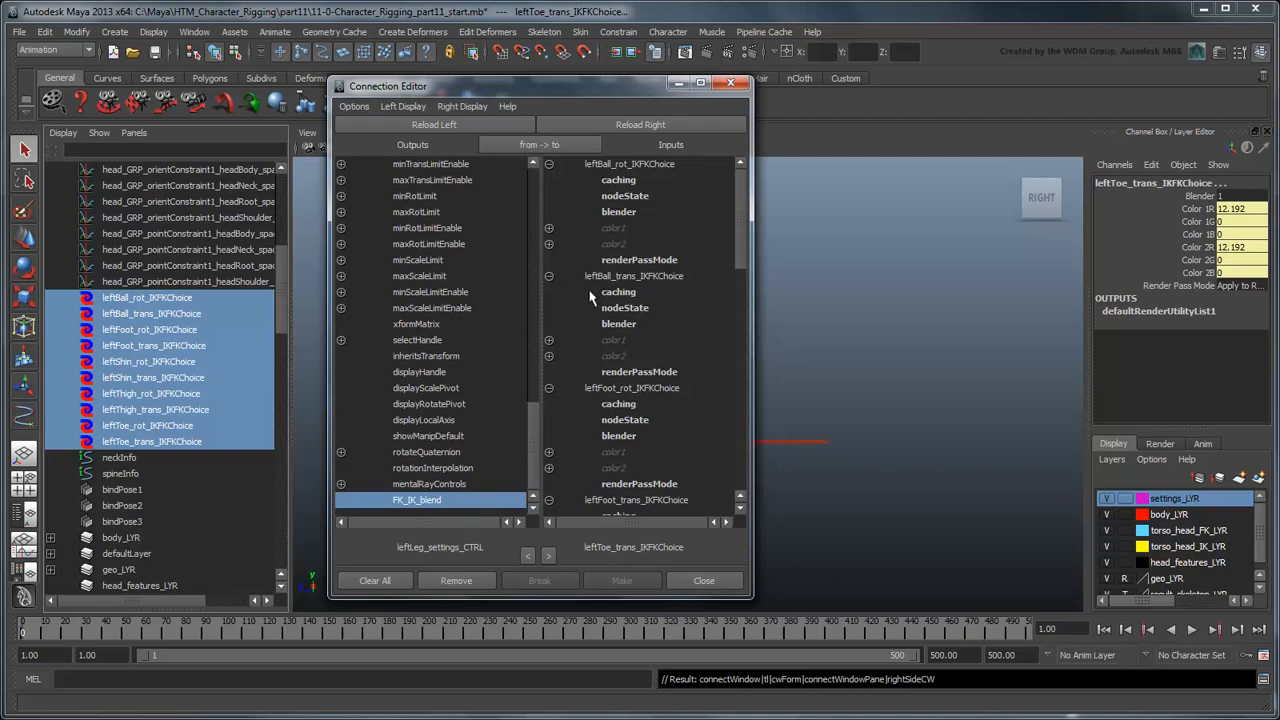
left_click(618, 212)
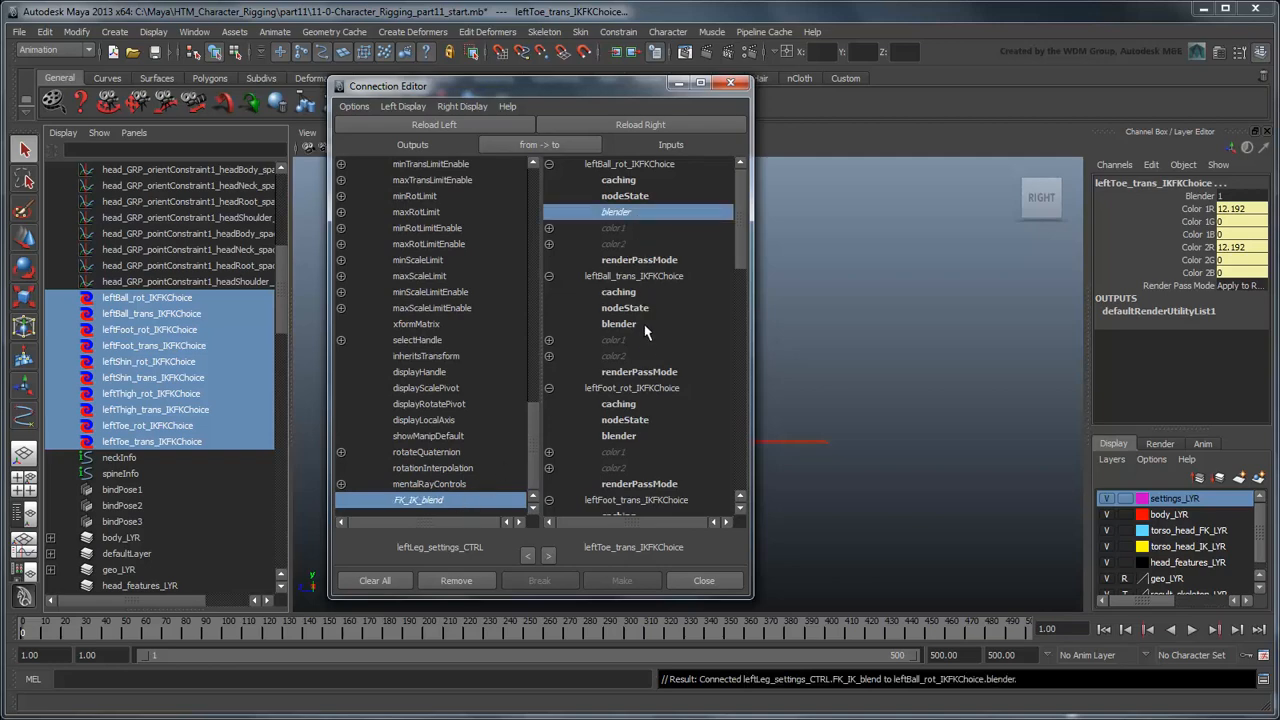
left_click(616, 436)
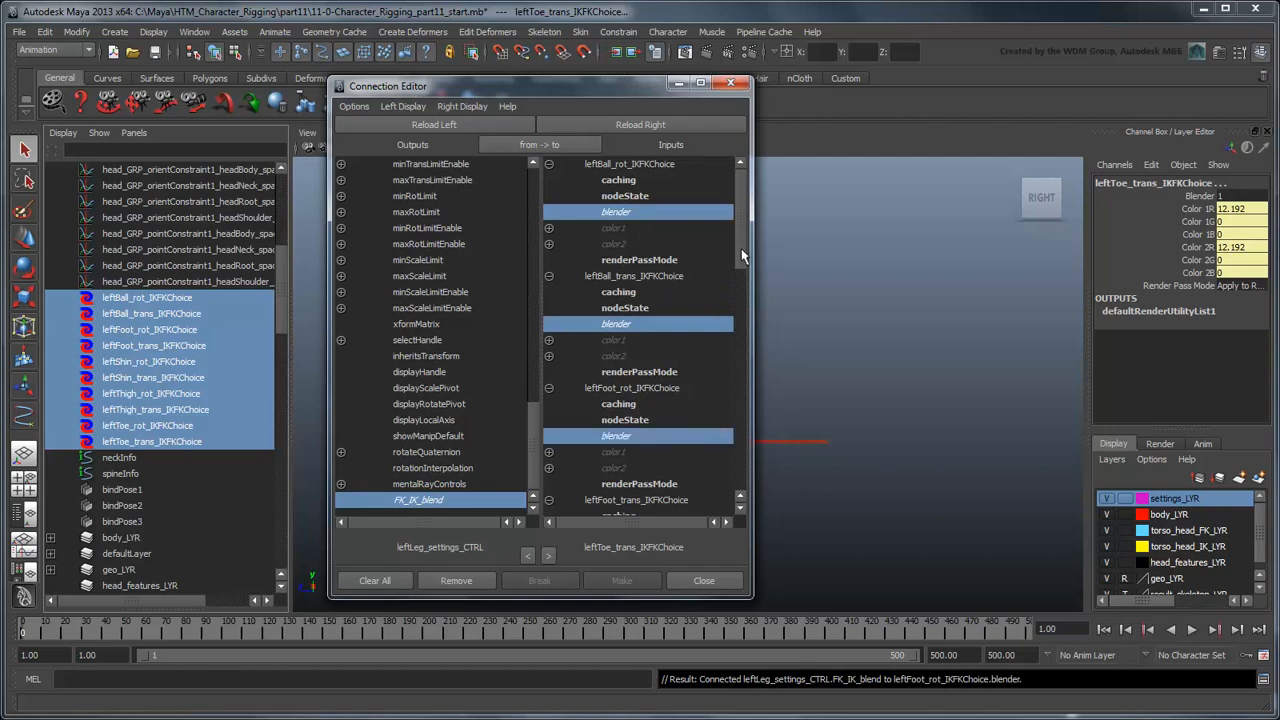
scroll("down", 3)
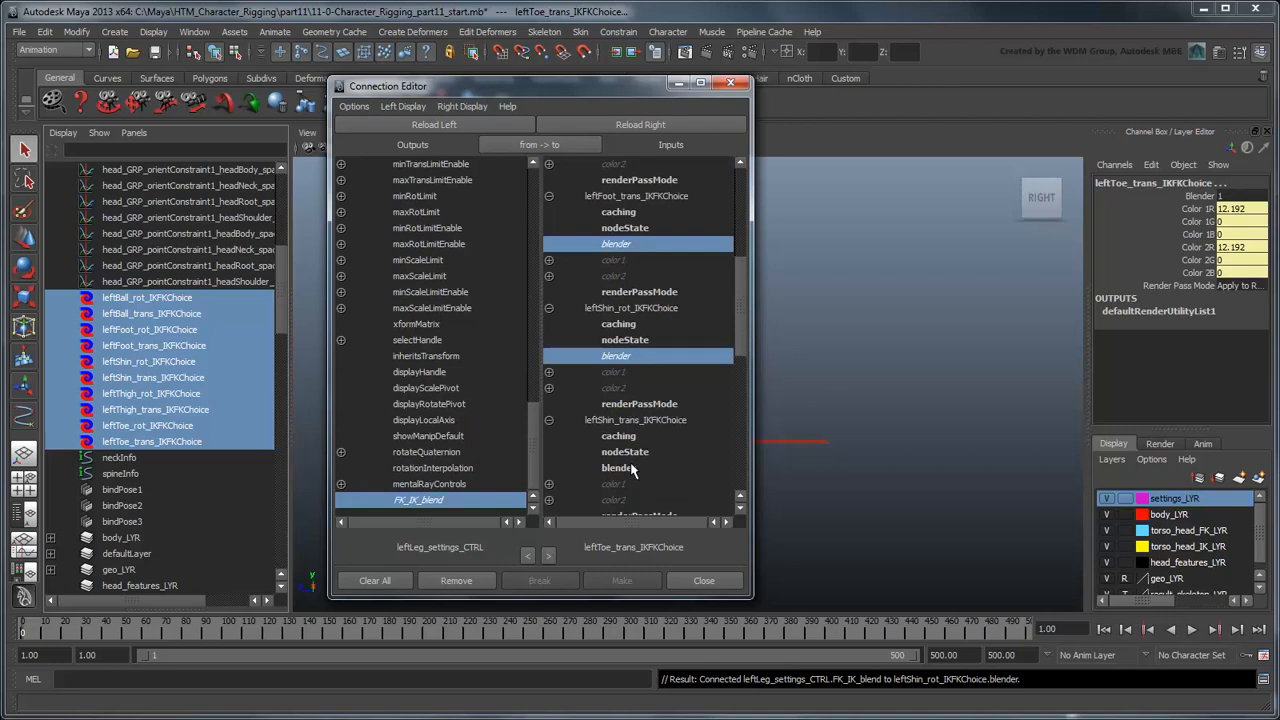
scroll("down", 3)
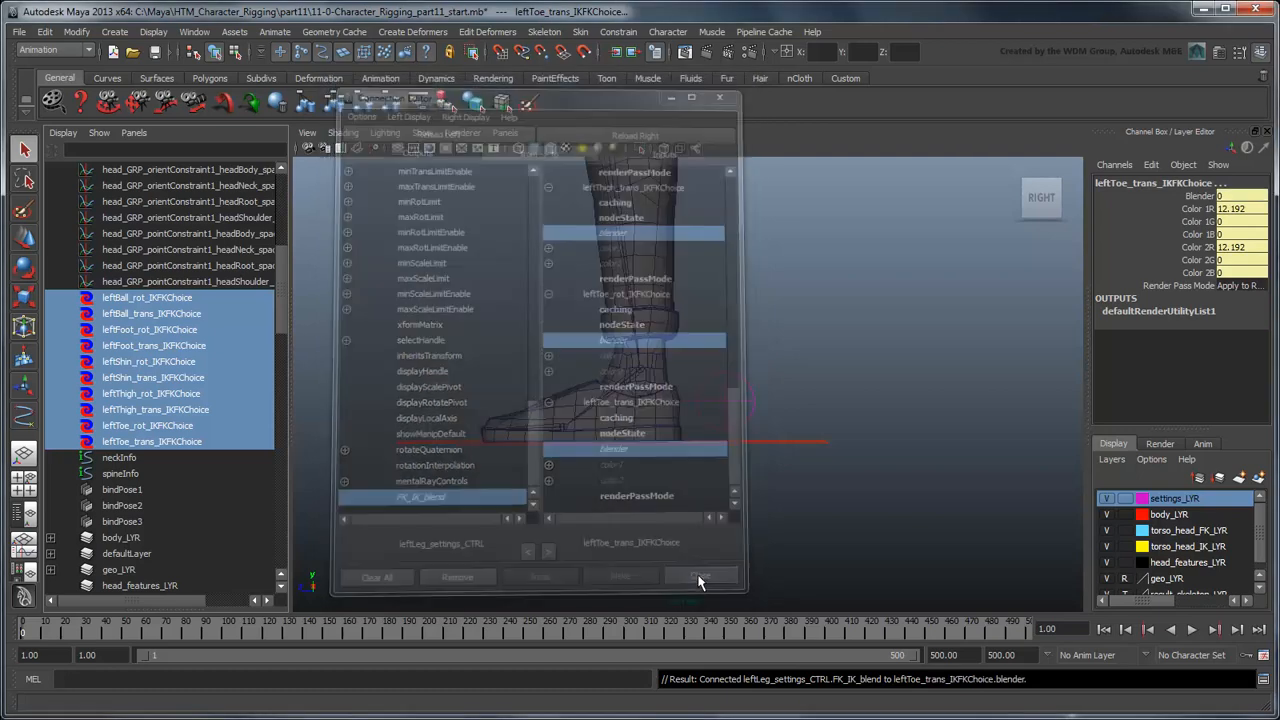
Adjust FK / IK Blend on the settings control to swing the leg between IK and FK poses.
left_click(700, 576)
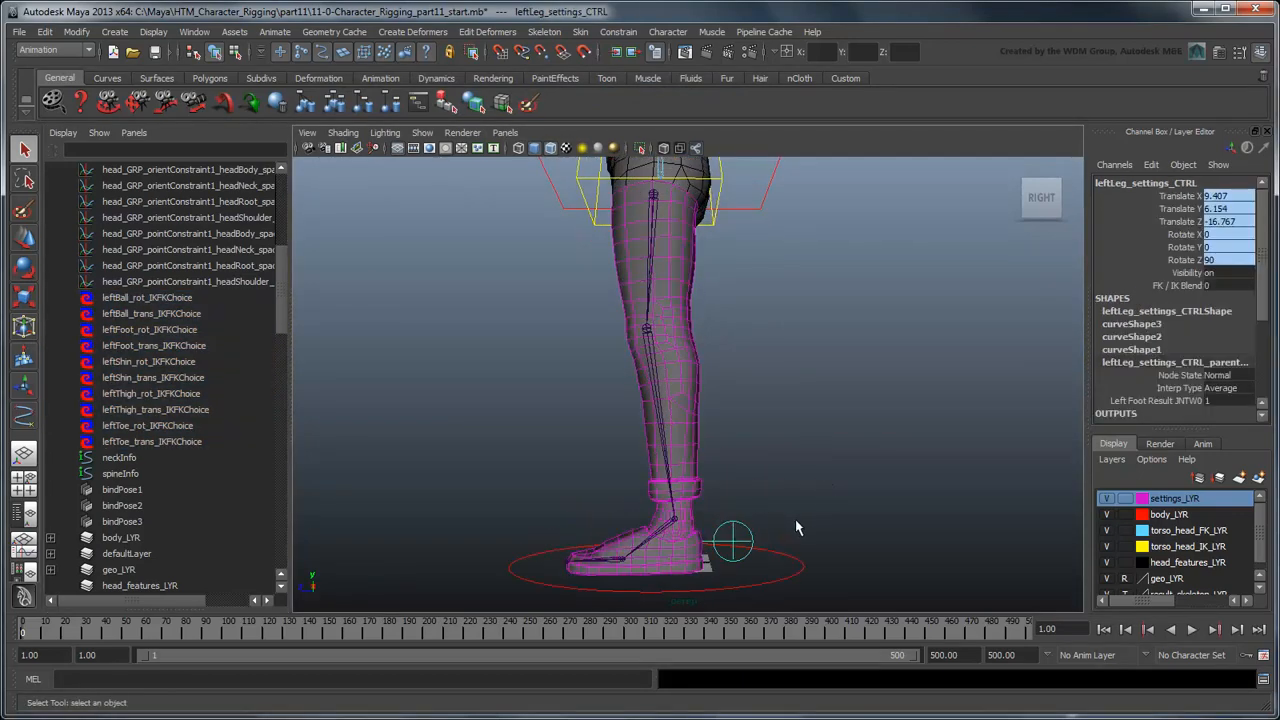
mouse_move(292, 308)
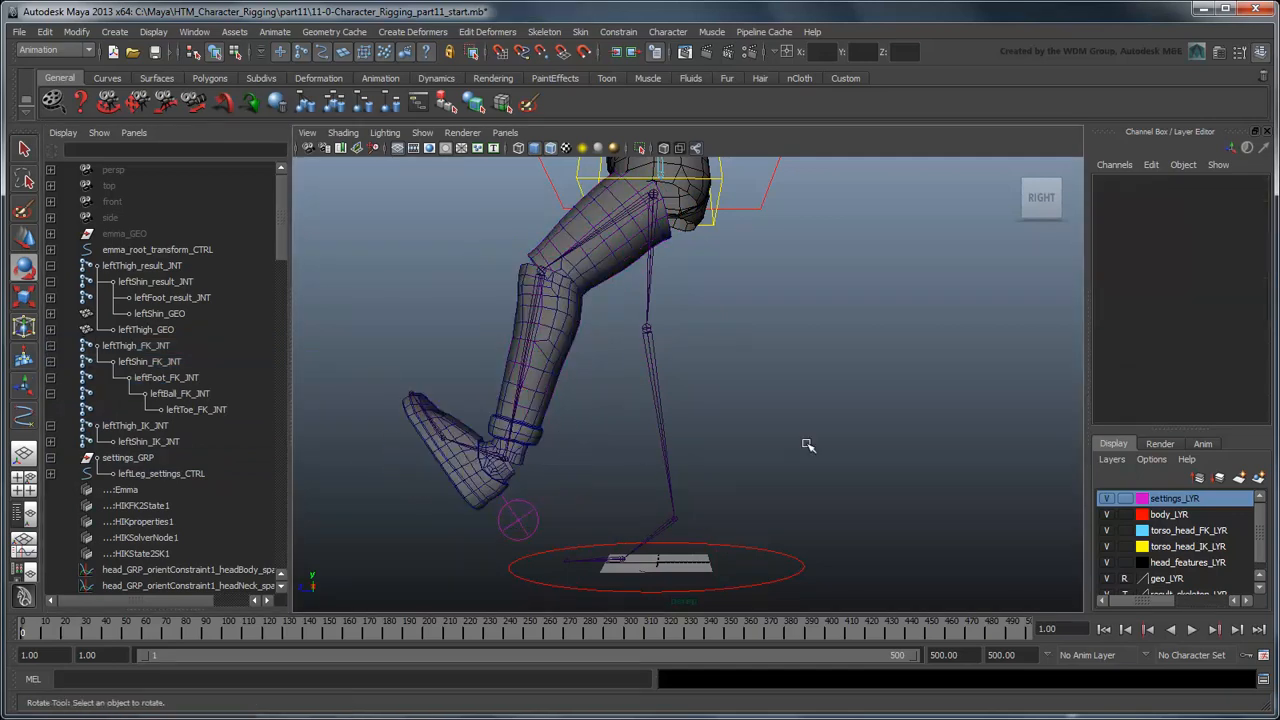
left_click(162, 472)
type("1")
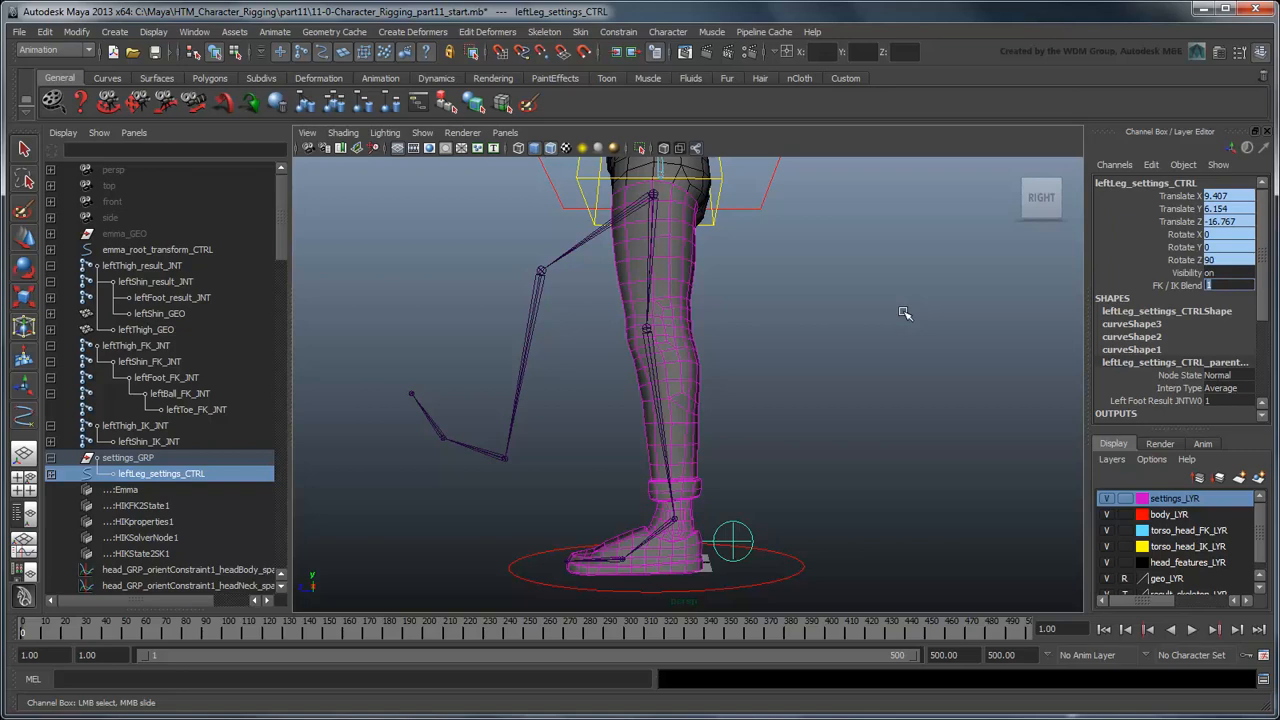
left_click(1180, 284)
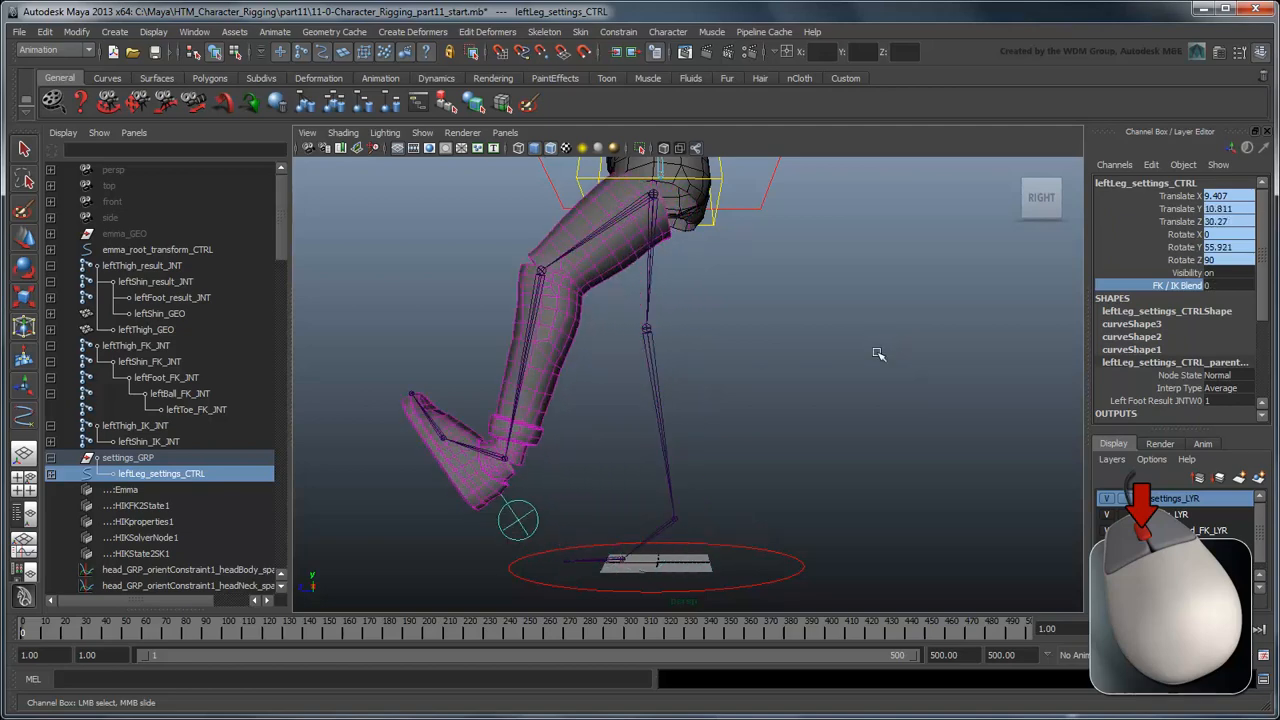
left_click(136, 344)
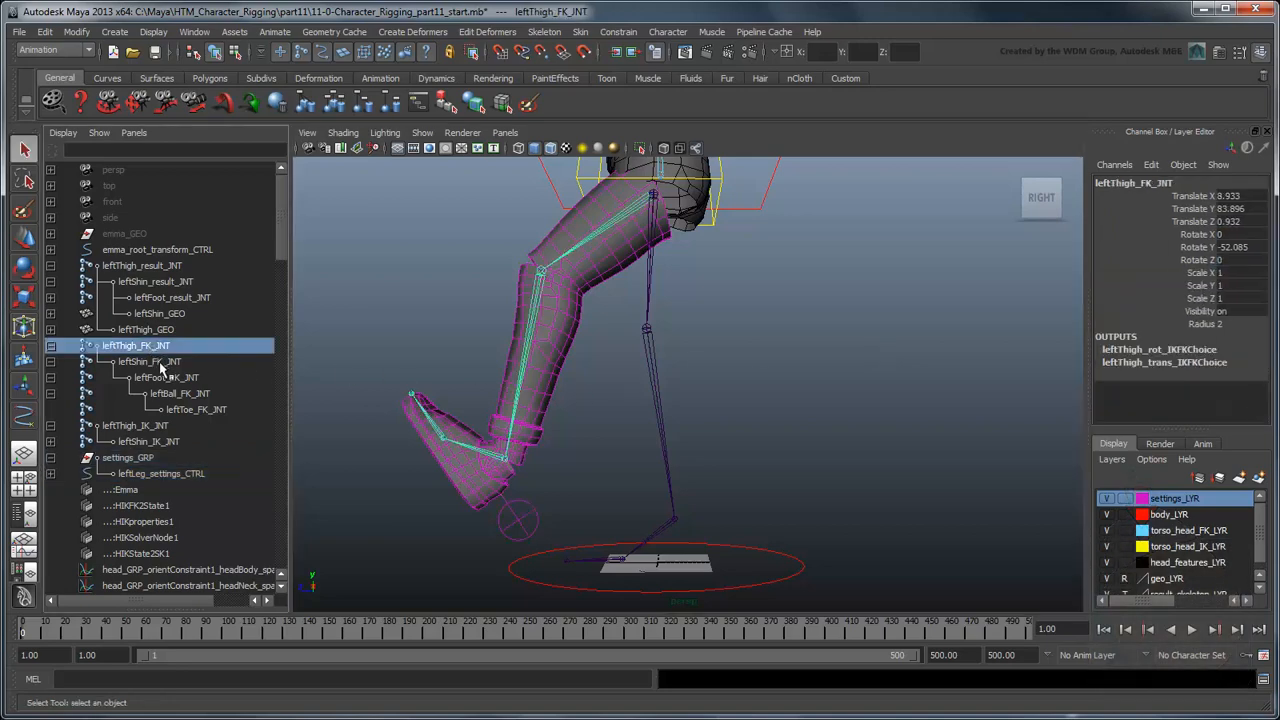
Zero the FK leg joint chain's rotations, collapse the hierarchy and deselect.
left_click(196, 408)
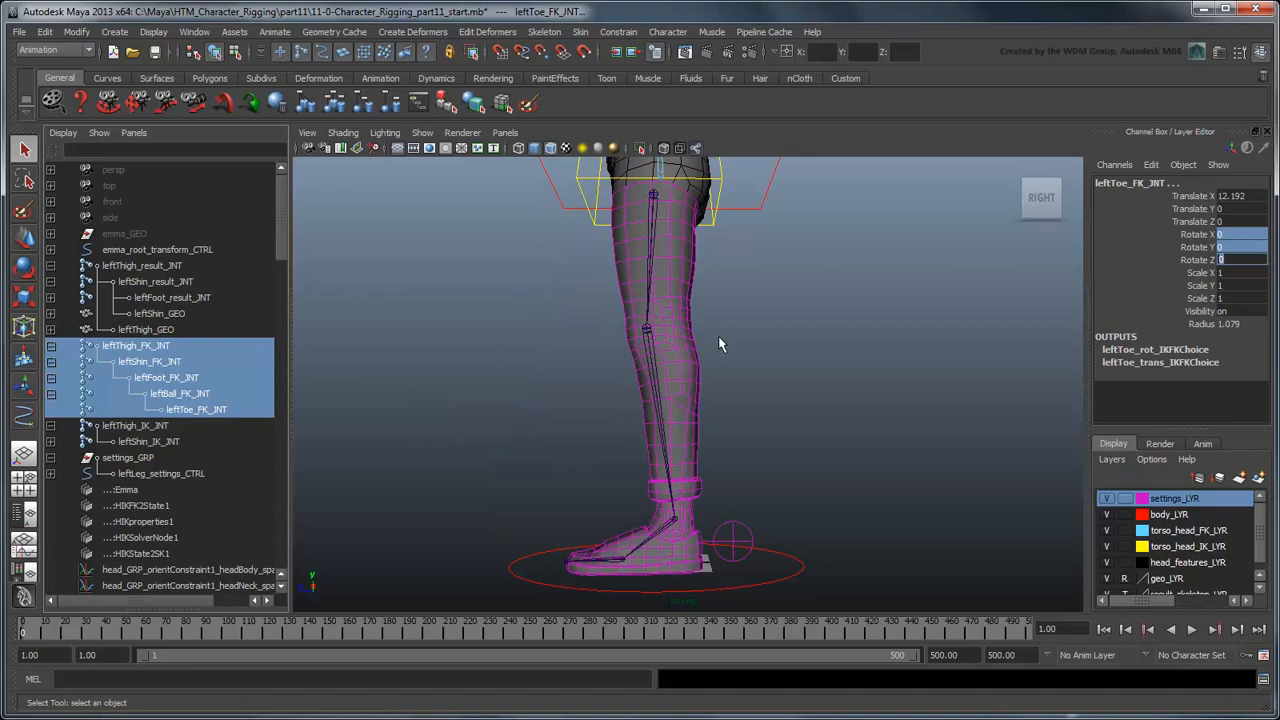
mouse_move(784, 388)
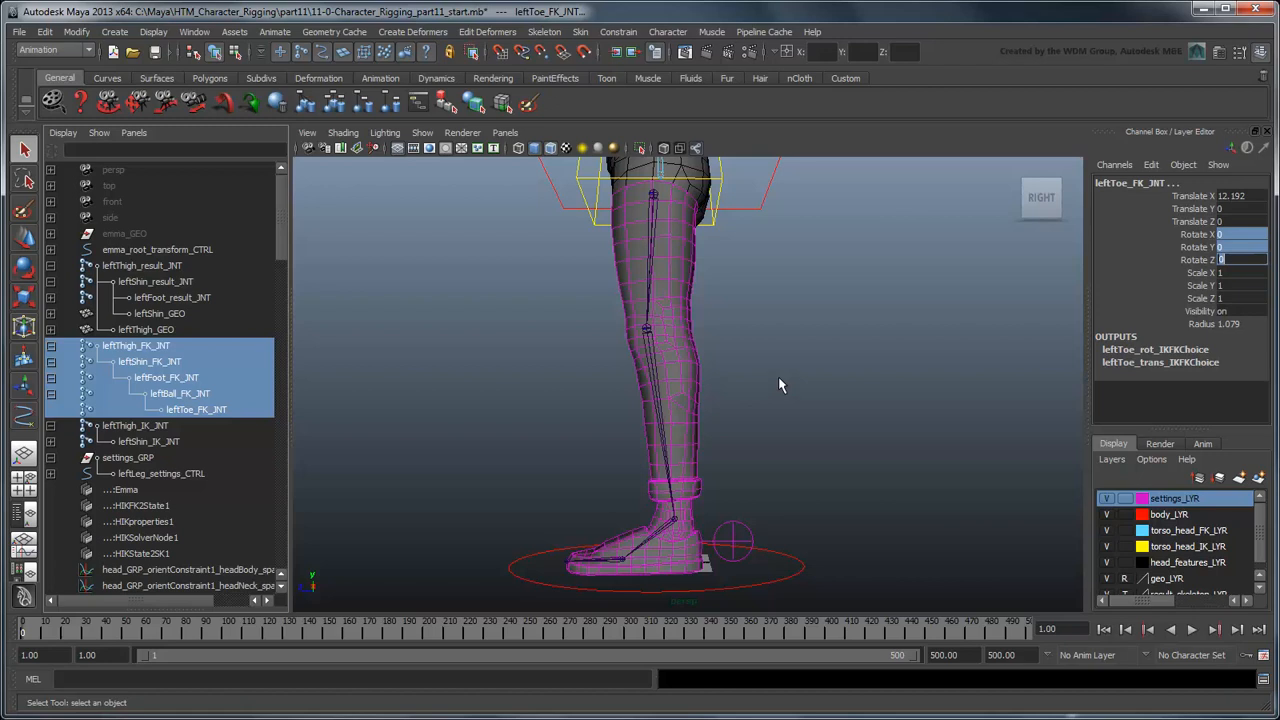
left_click(62, 132)
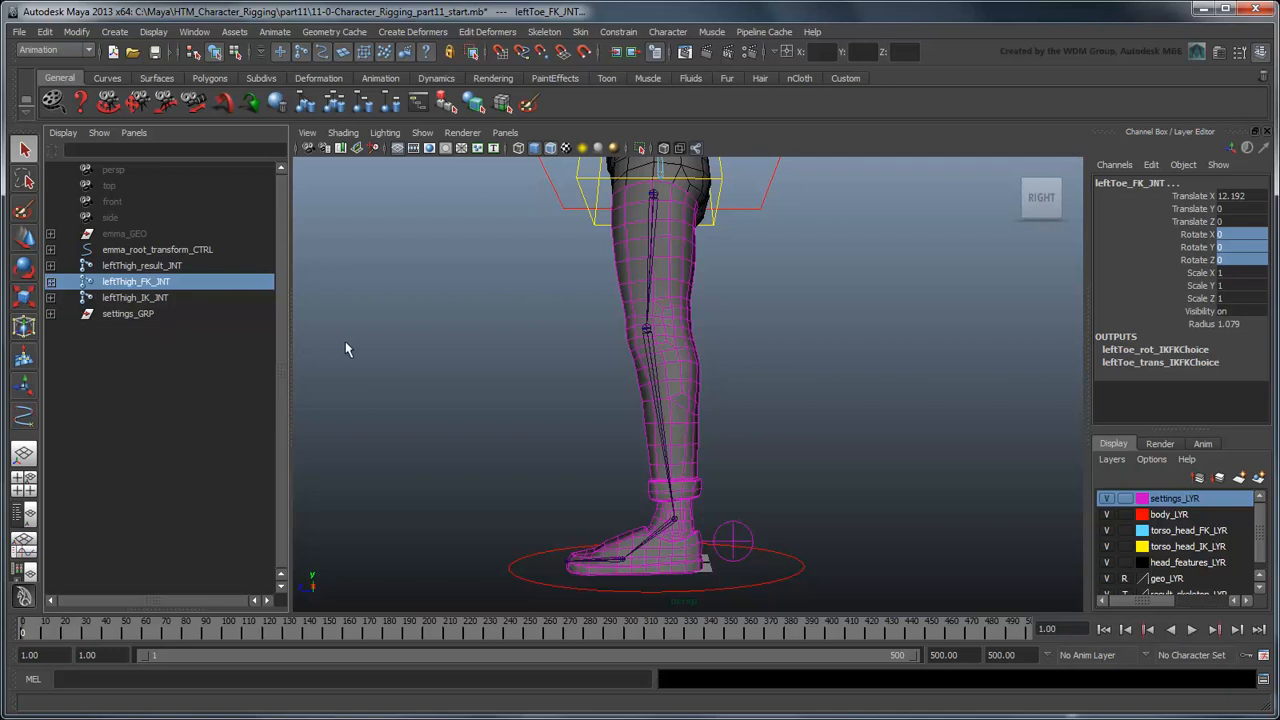
left_click(364, 352)
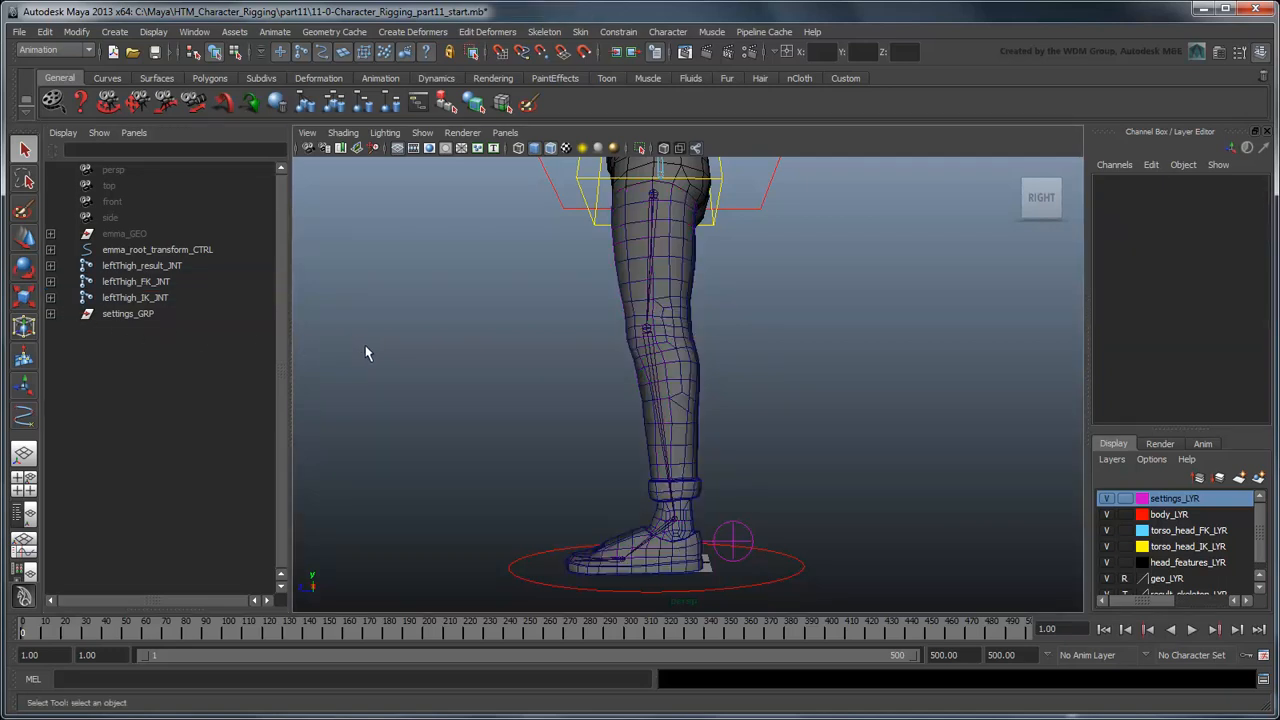